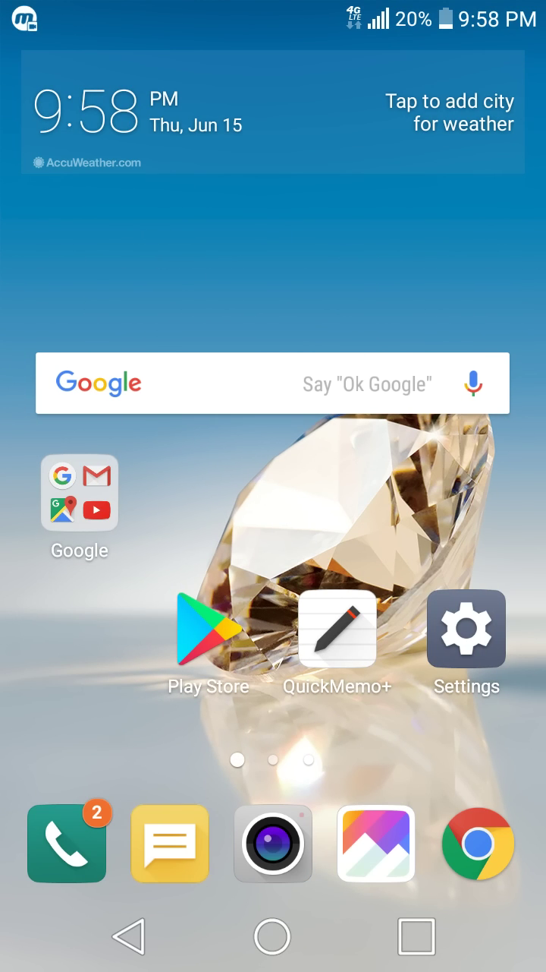
Step: Launch YouTube from the Google folder and open the KoFMLV2 Mugen video's description
left_click(79, 505)
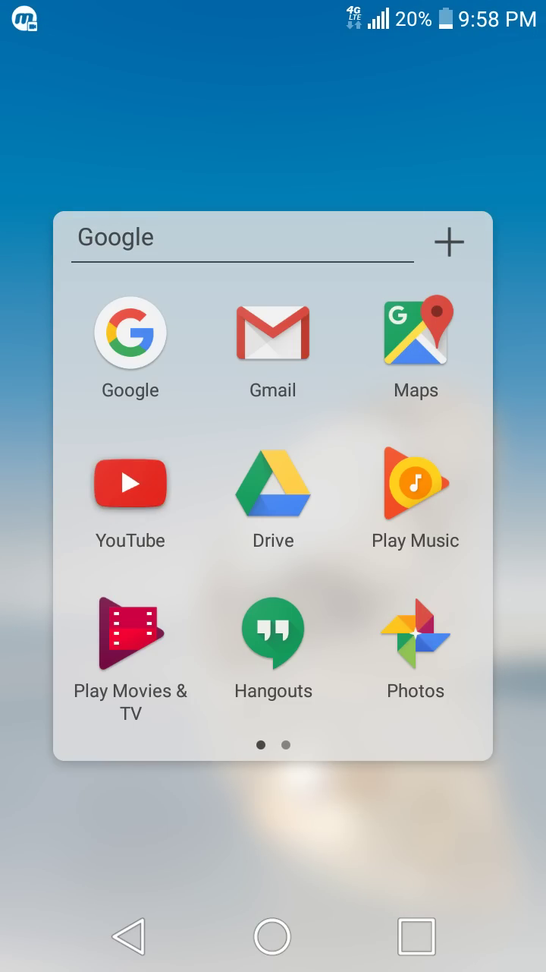
left_click(129, 483)
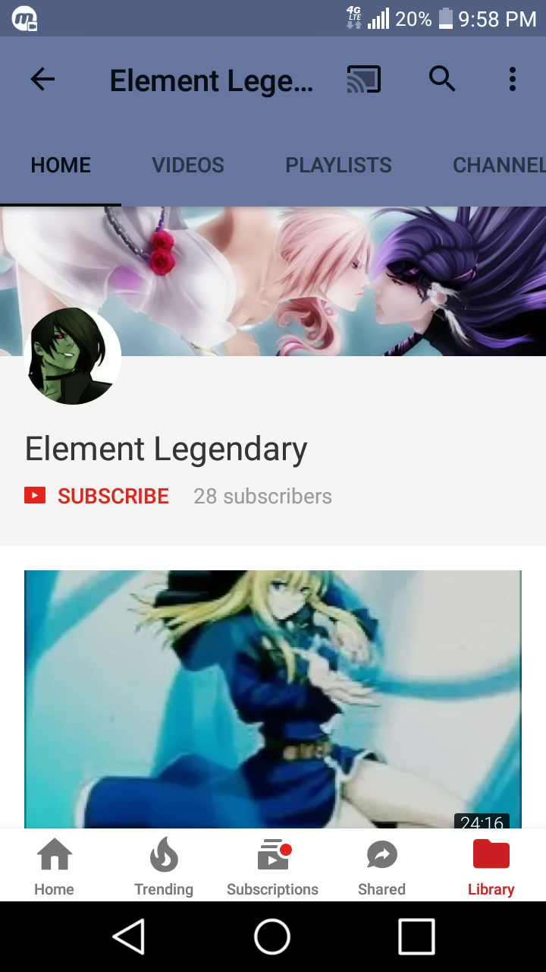
scroll("up", 3)
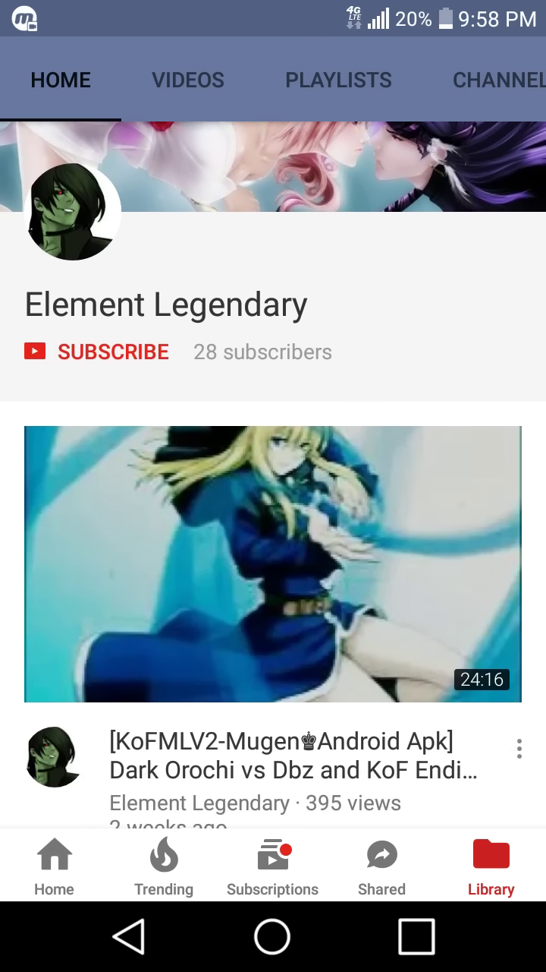
scroll("down", 3)
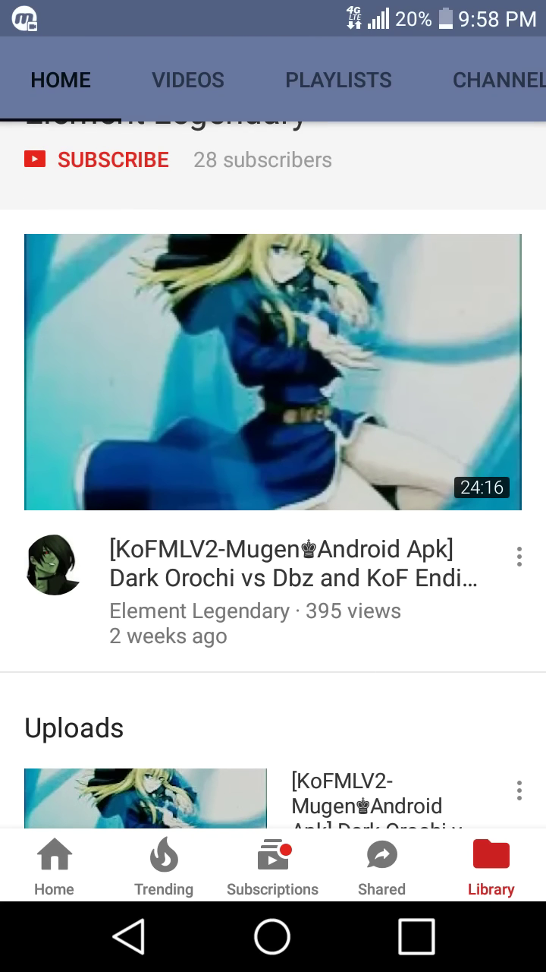
left_click(273, 386)
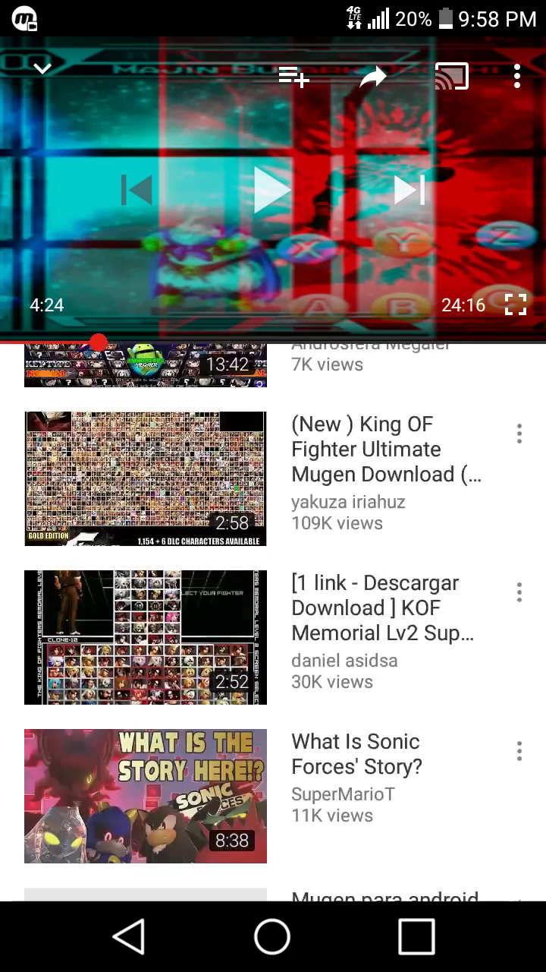
scroll("down", 3)
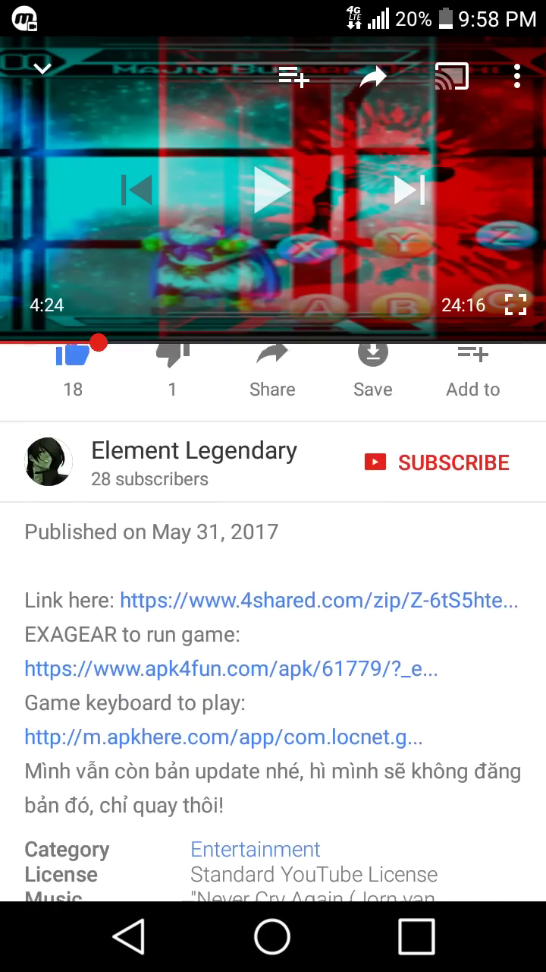
scroll("up", 3)
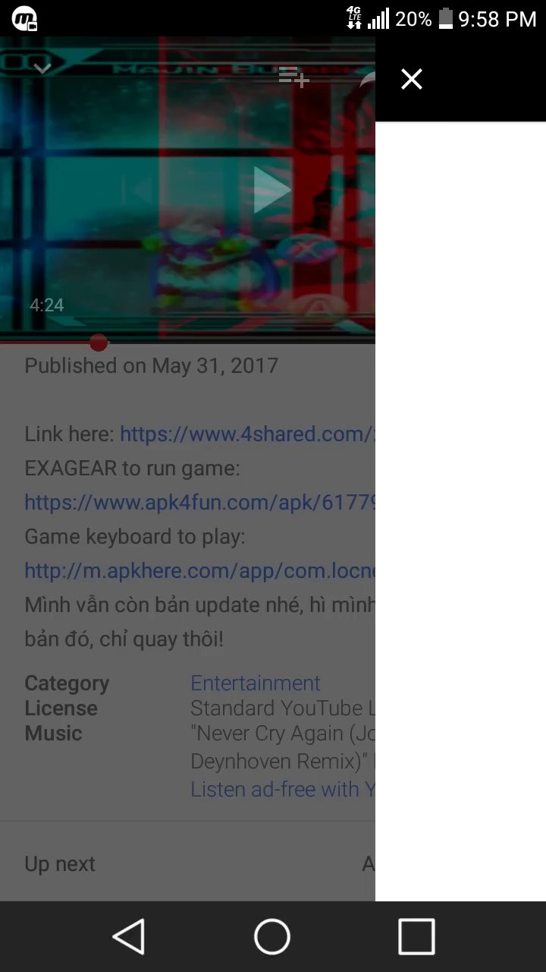
Step: Browse the apkhere Game Keyboard 5.2.0 page down to Description and Old Versions
left_click(200, 570)
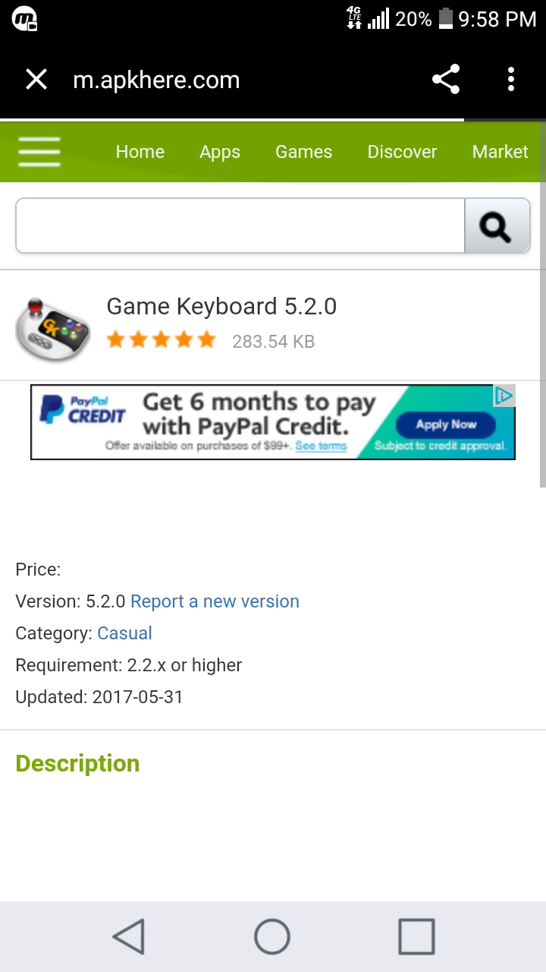
scroll("down", 3)
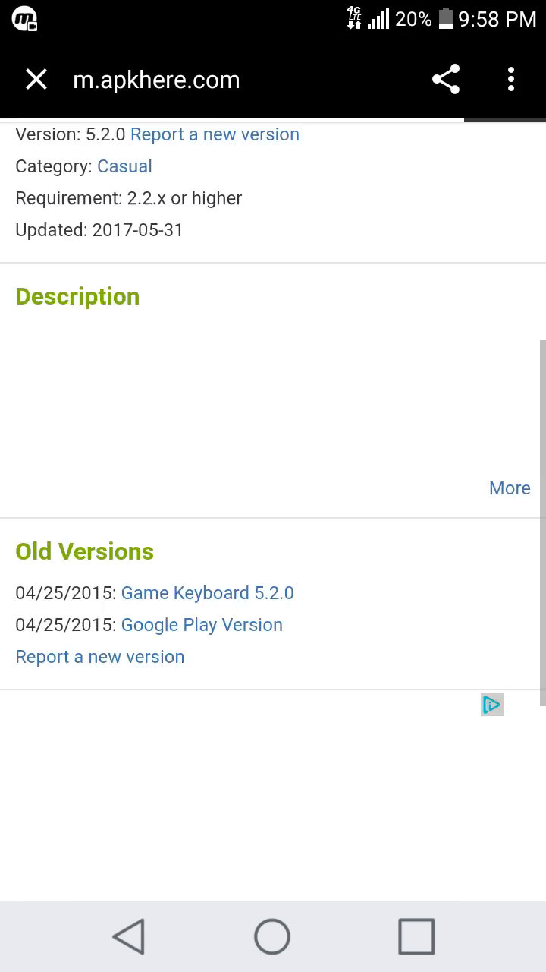
scroll("down", 3)
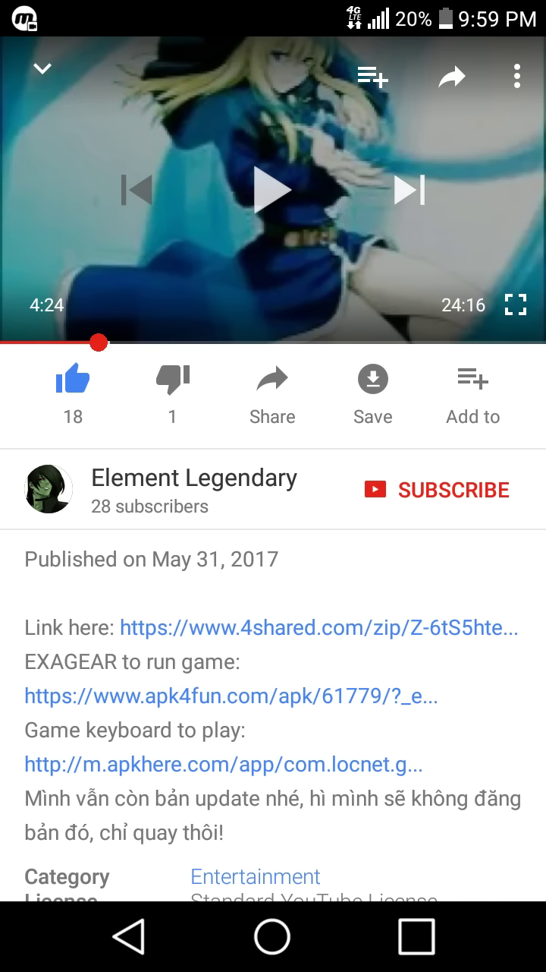
scroll("up", 3)
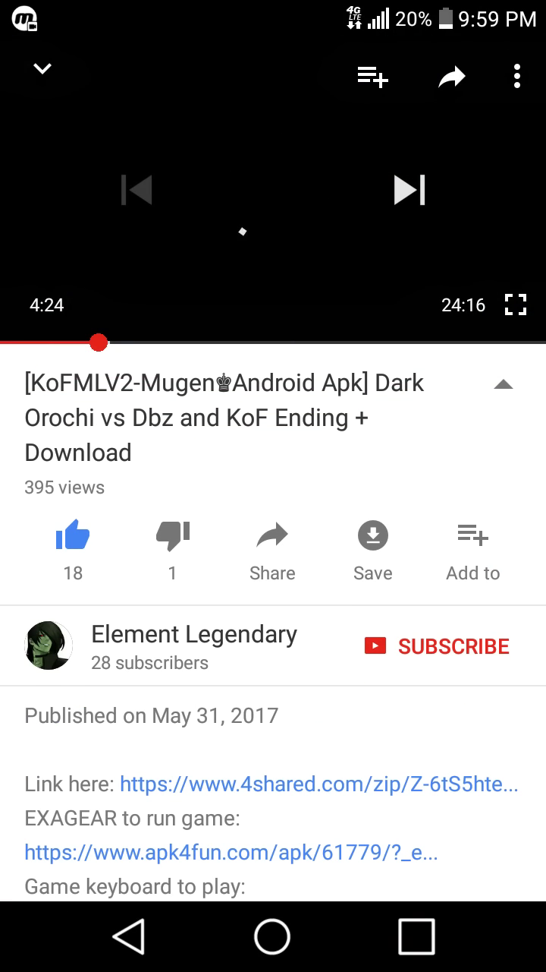
left_click(273, 190)
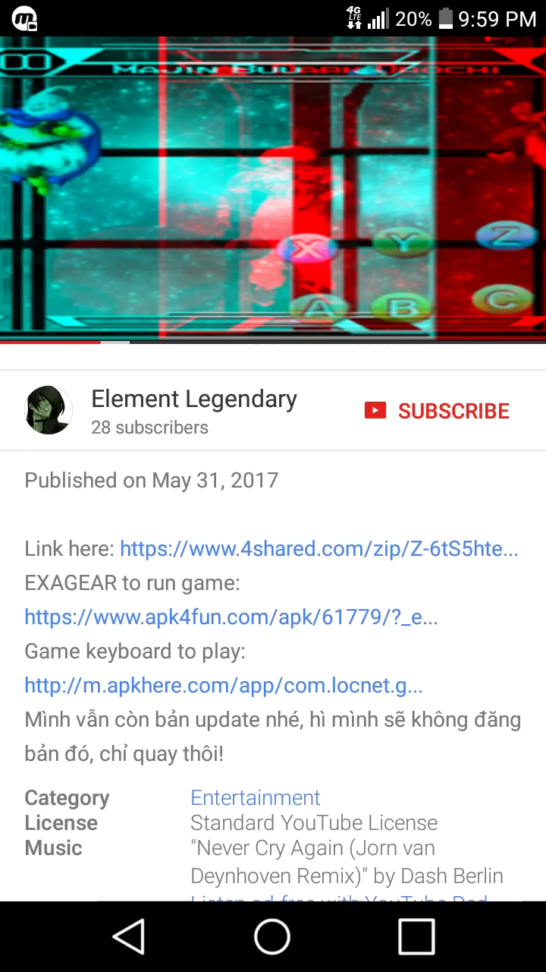
scroll("down", 3)
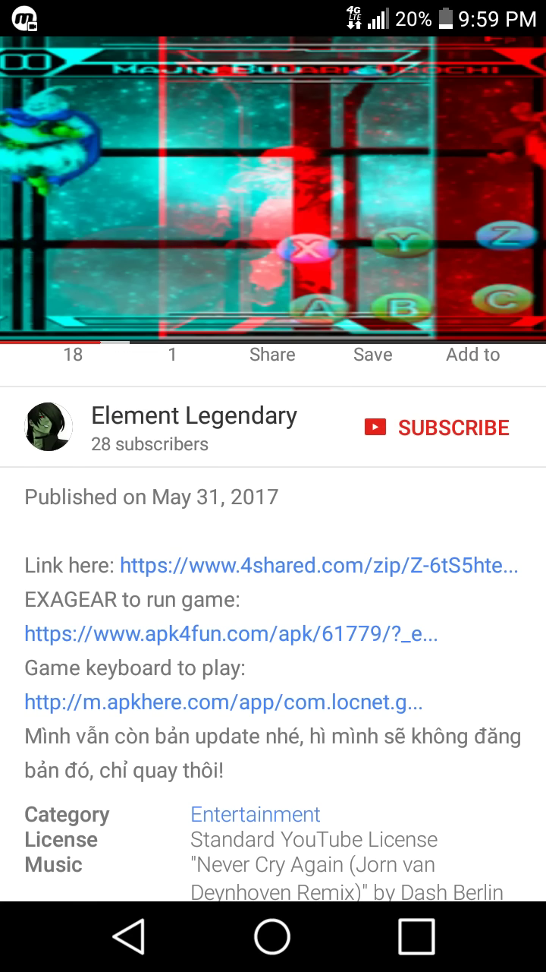
left_click(319, 565)
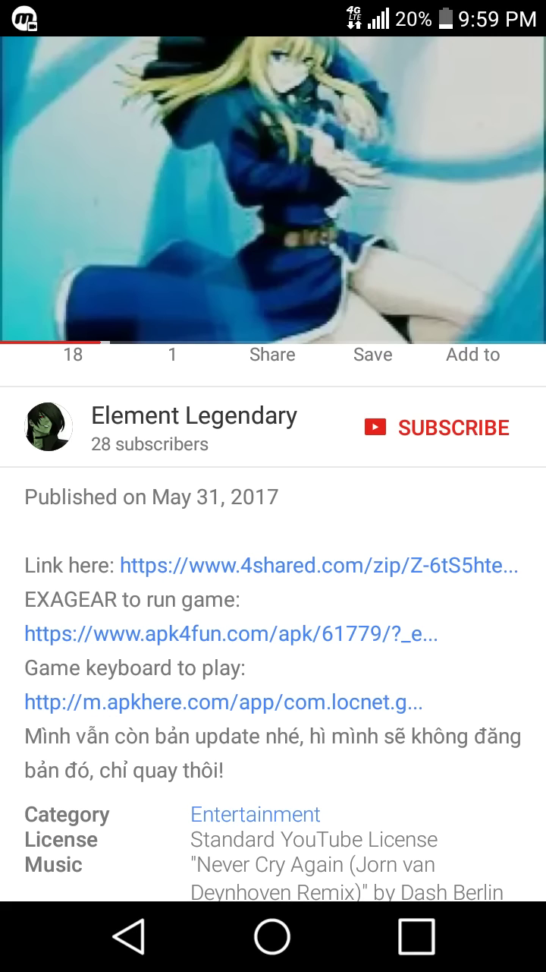
scroll("up", 3)
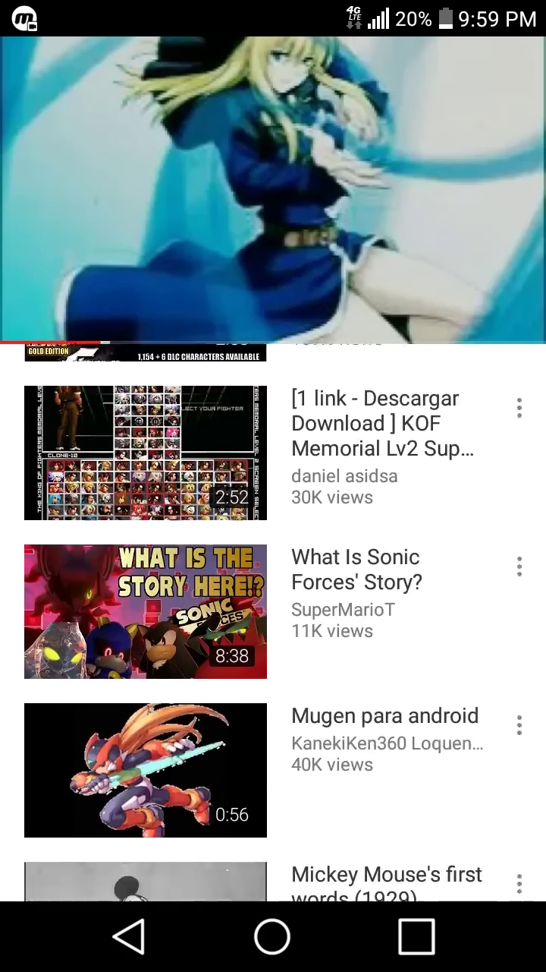
scroll("down", 3)
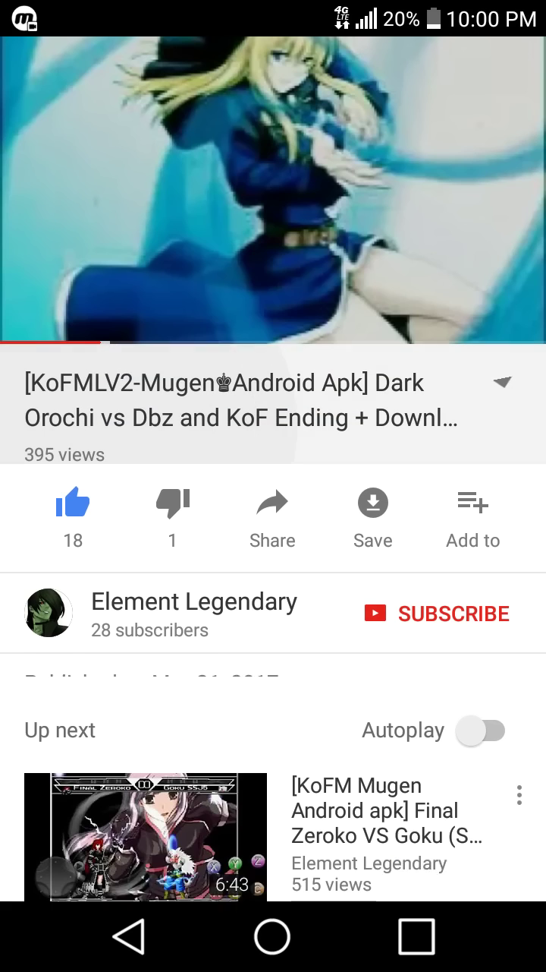
Step: Search Play Store for 'Exagear' and open the already-installed ExaGear RPG listing
left_click(273, 935)
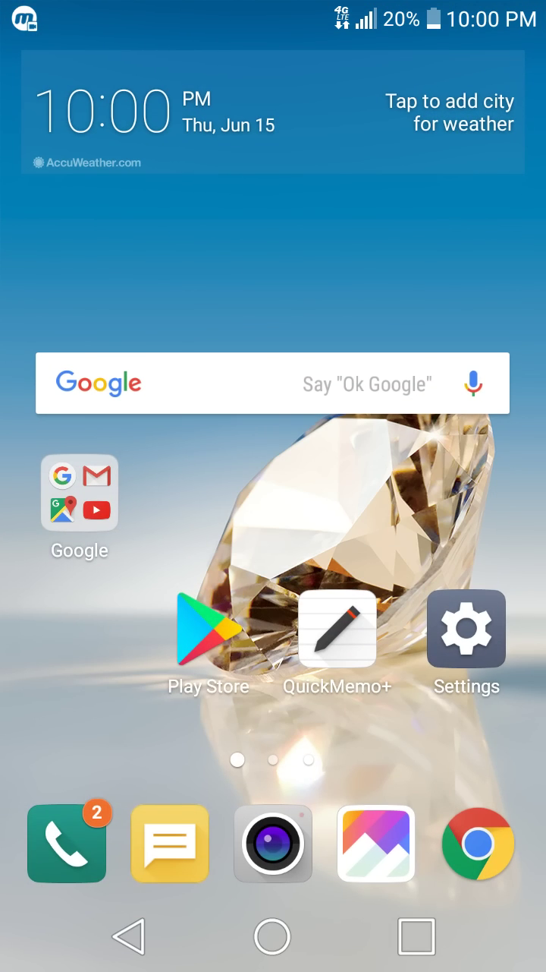
left_click(207, 629)
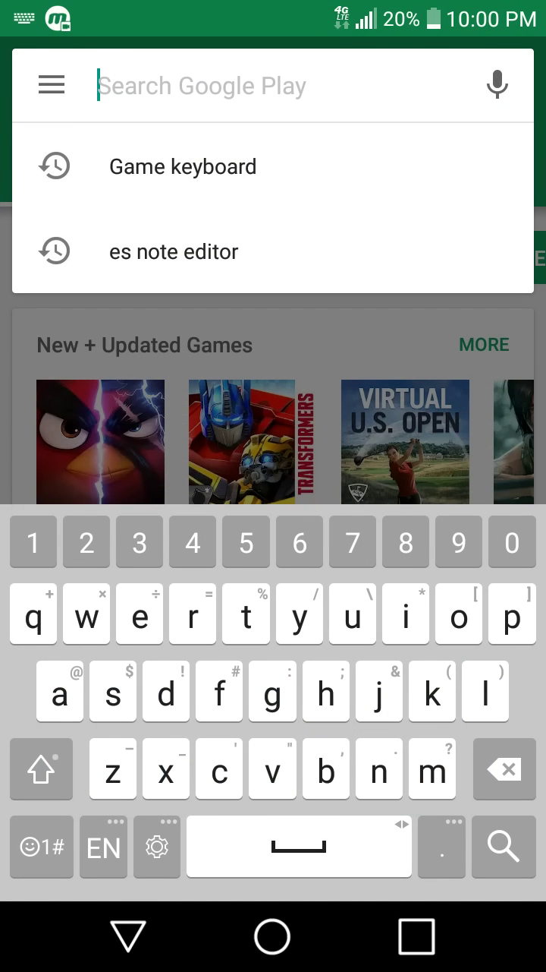
left_click(40, 768)
type("Exagear")
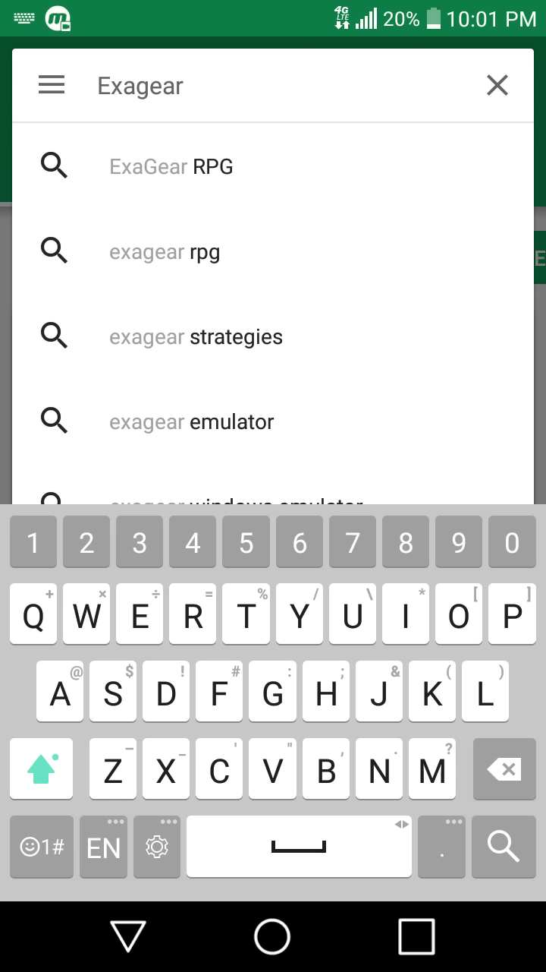
left_click(171, 166)
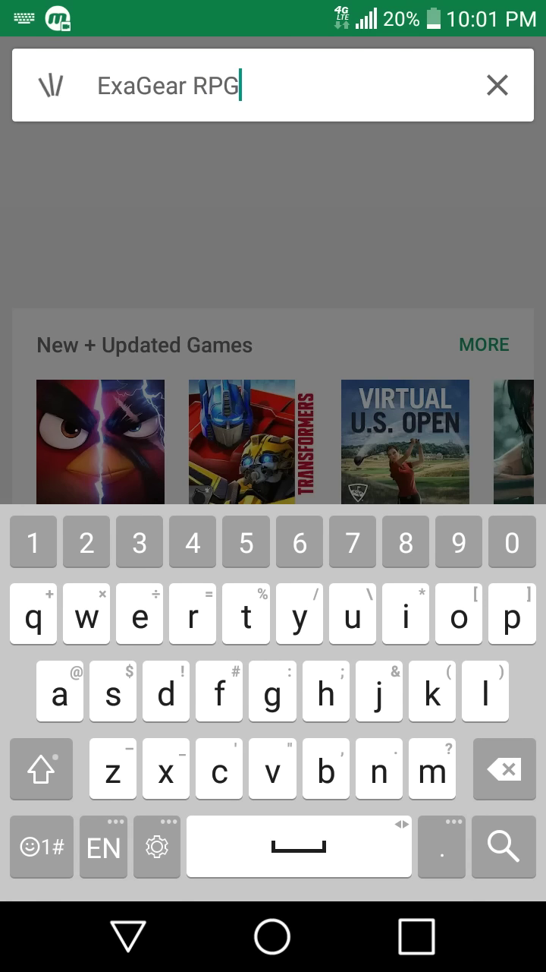
left_click(503, 846)
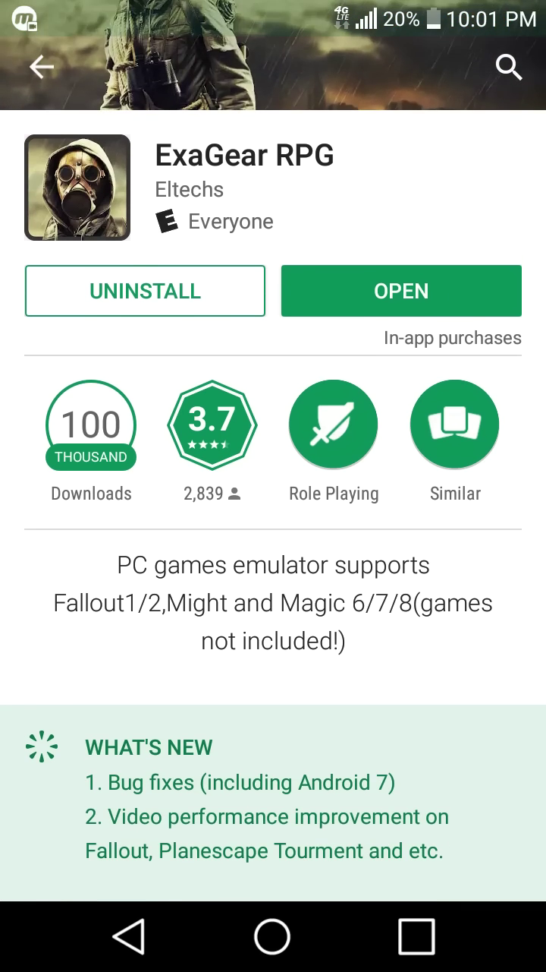
Step: Read ExaGear RPG's expanded description, details and user reviews
scroll("down", 3)
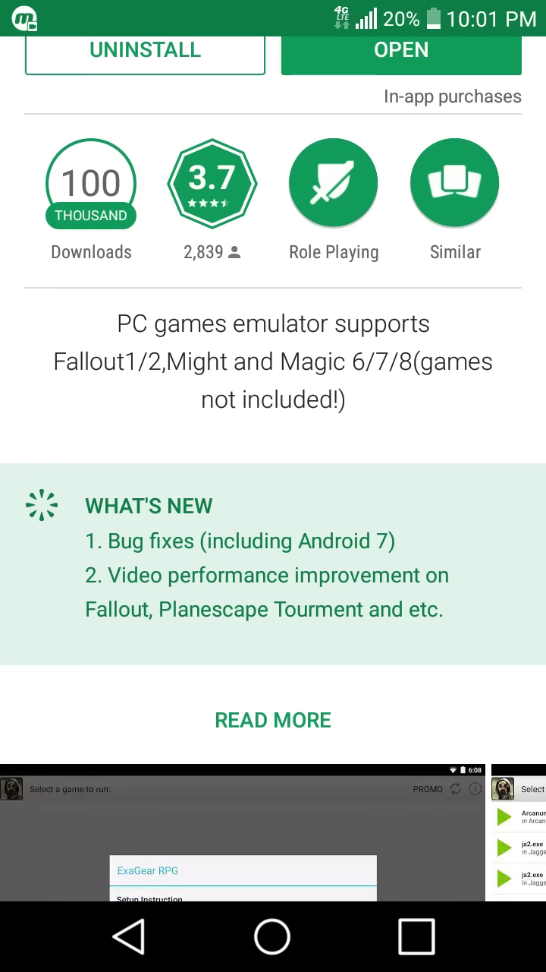
scroll("down", 3)
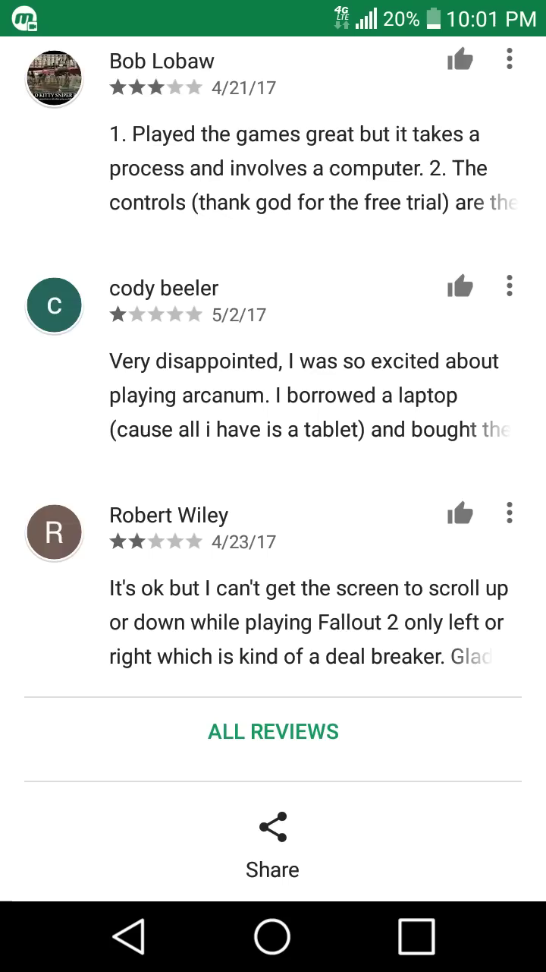
scroll("down", 3)
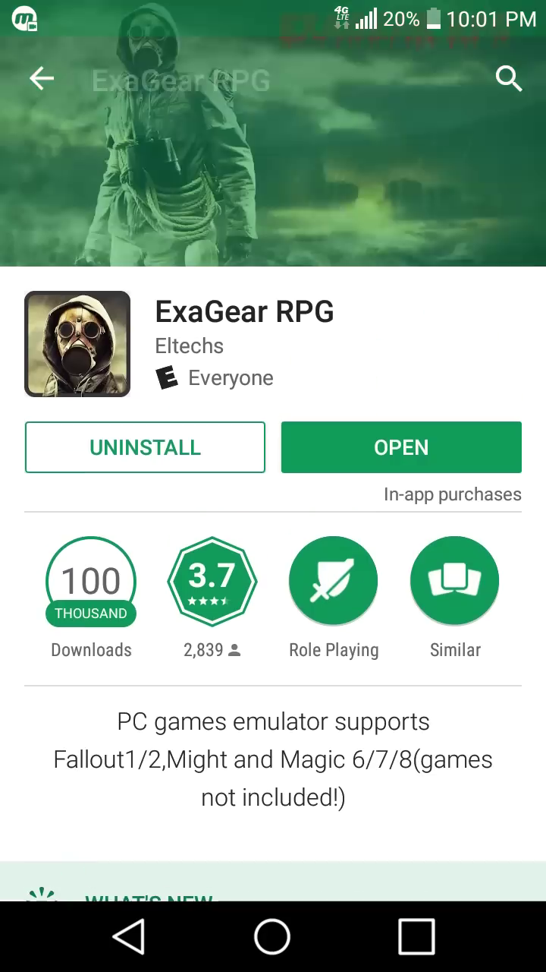
scroll("down", 3)
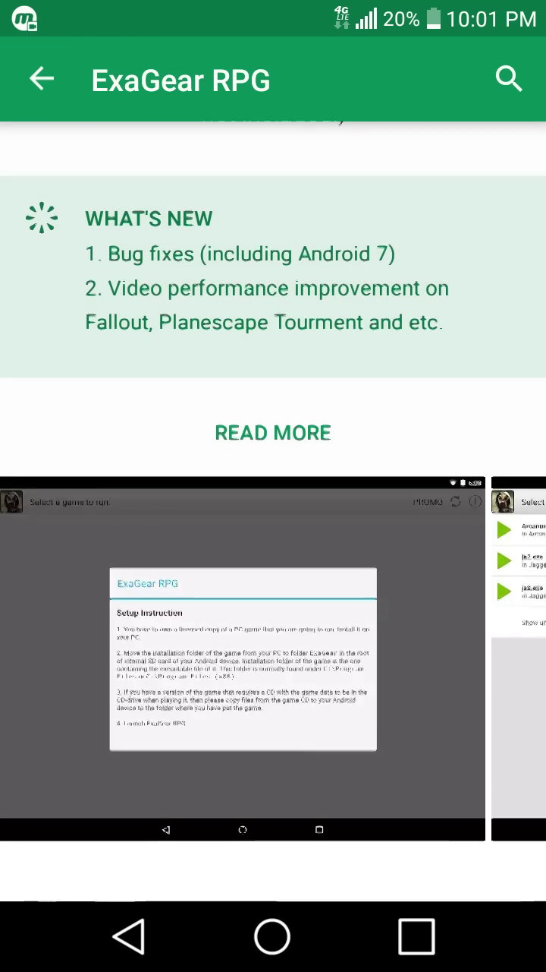
left_click(272, 433)
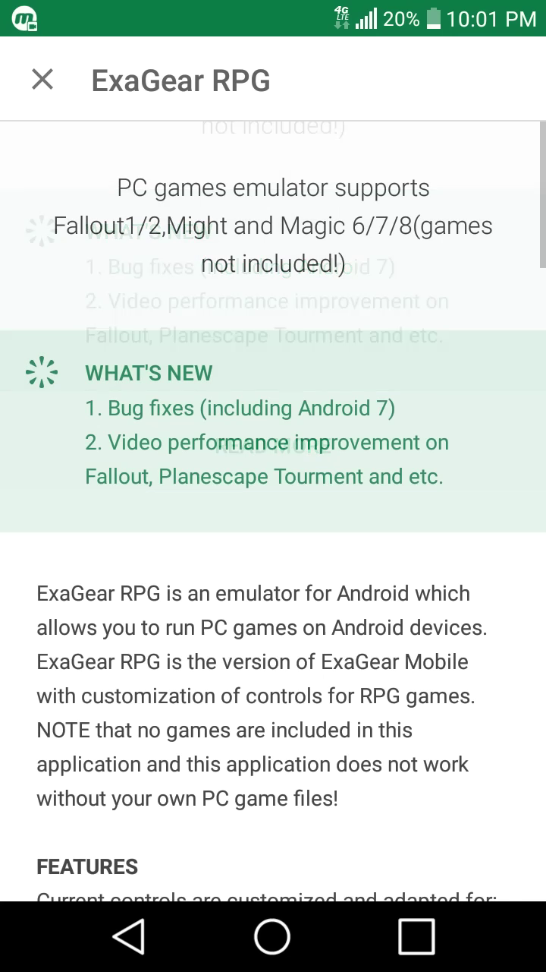
scroll("down", 3)
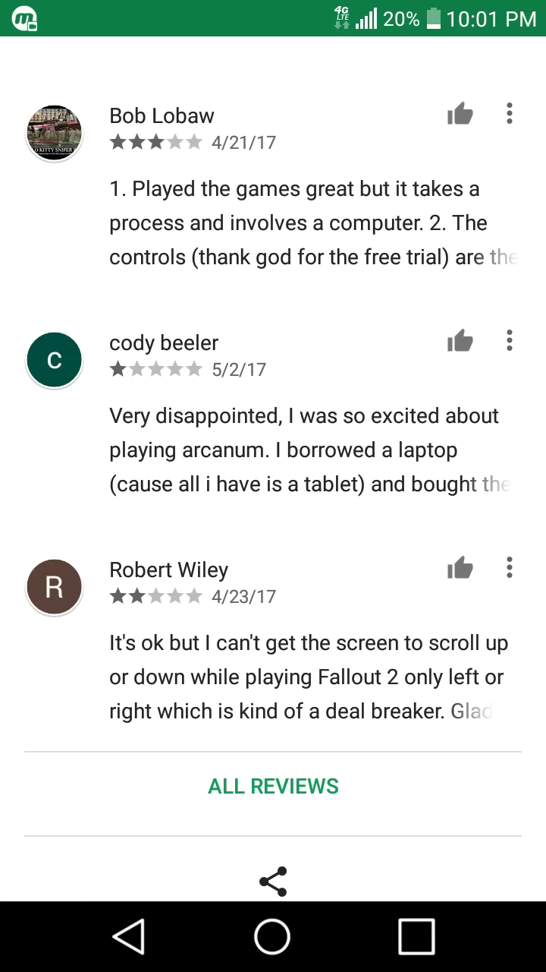
scroll("down", 3)
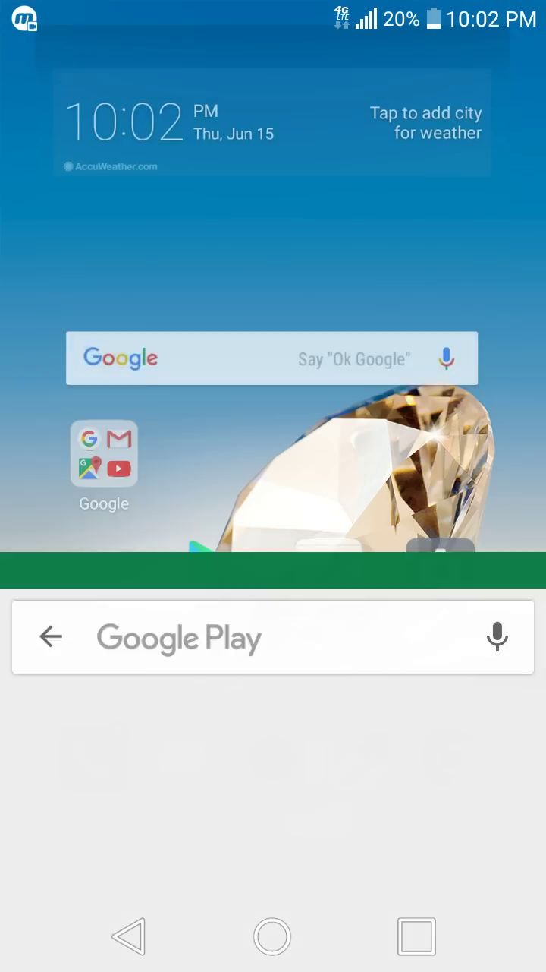
left_click(50, 636)
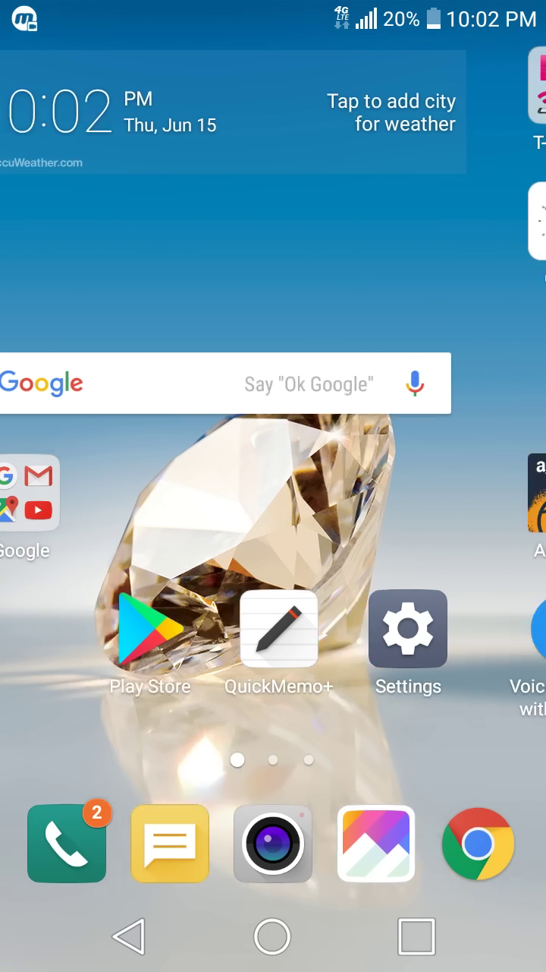
scroll("left", 3)
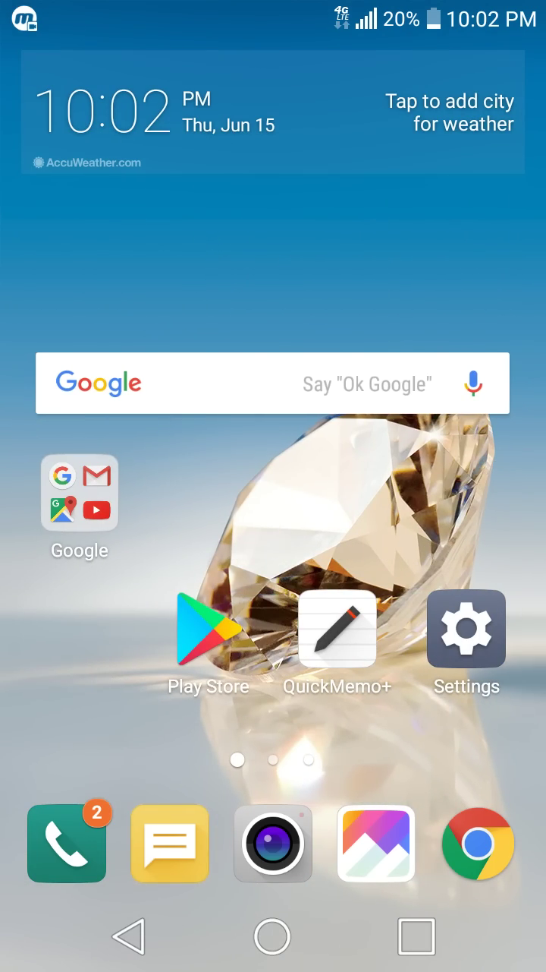
left_click(79, 505)
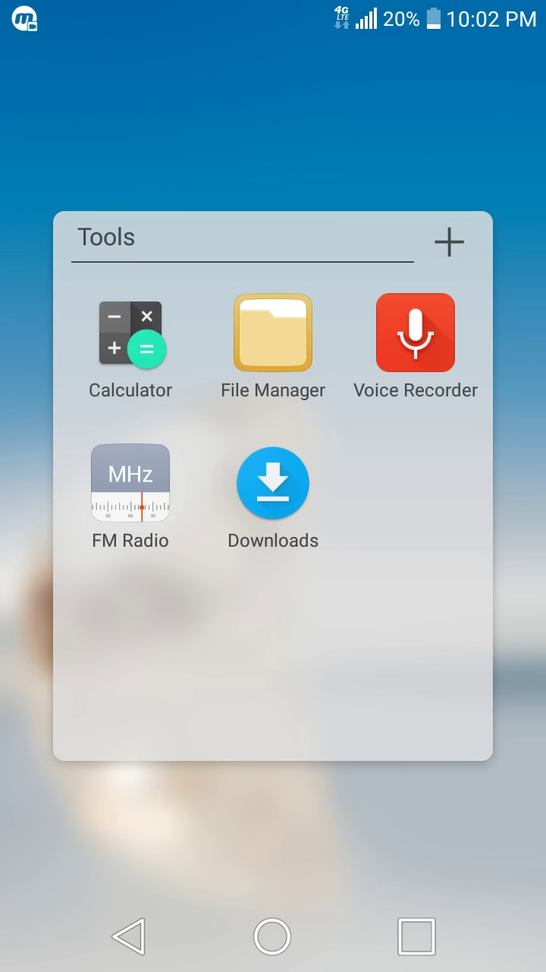
left_click(271, 333)
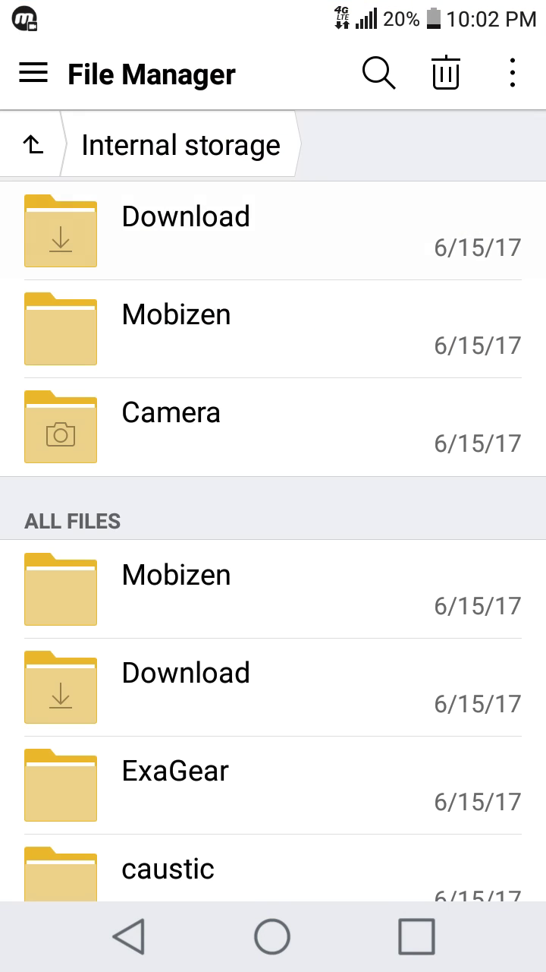
left_click(185, 231)
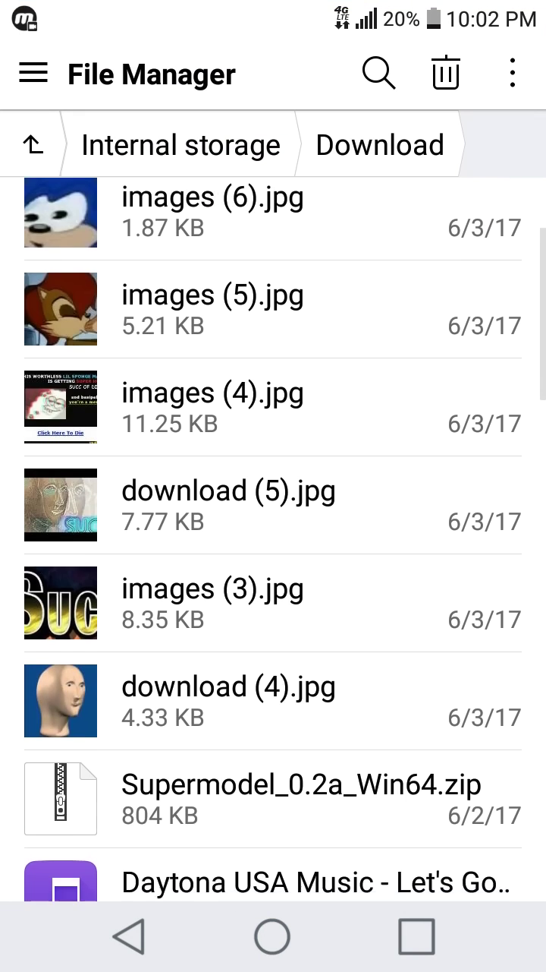
scroll("down", 3)
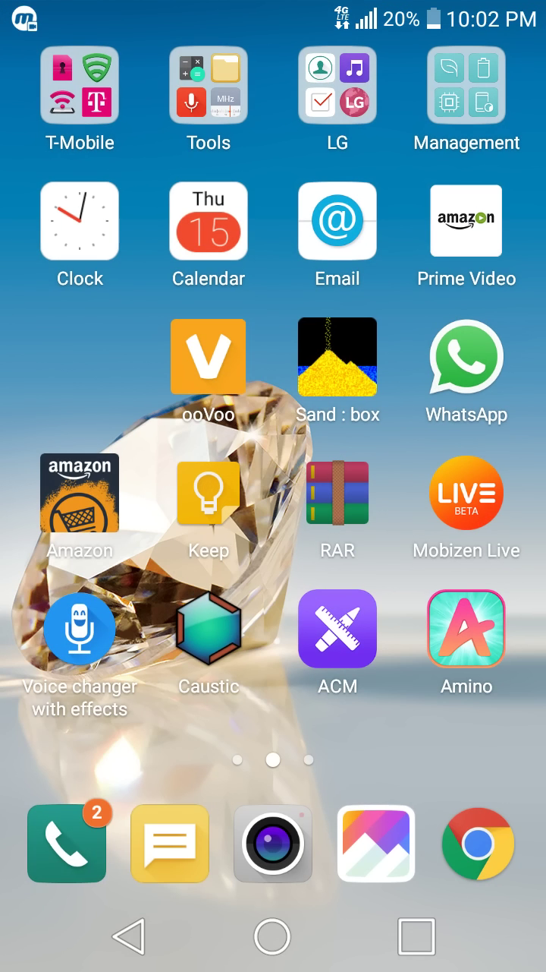
left_click(208, 83)
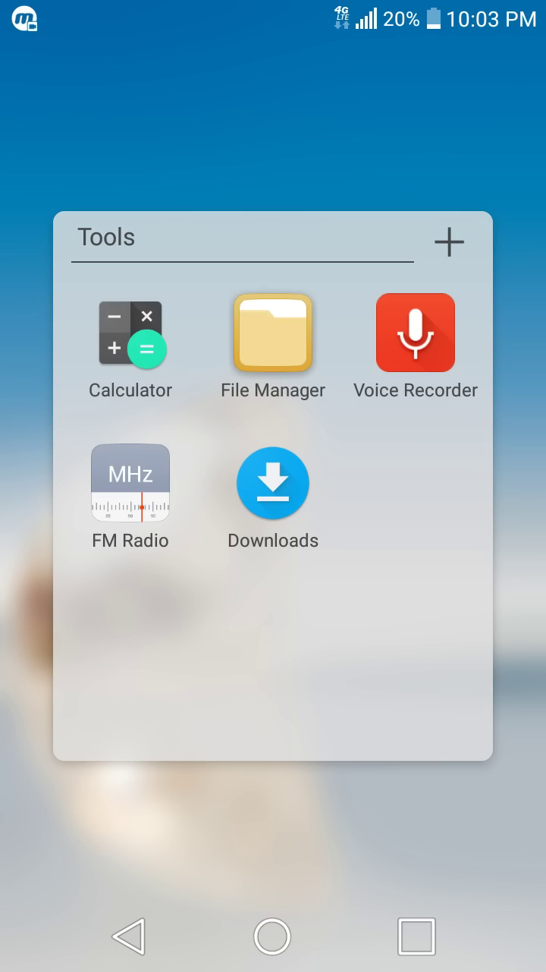
left_click(272, 333)
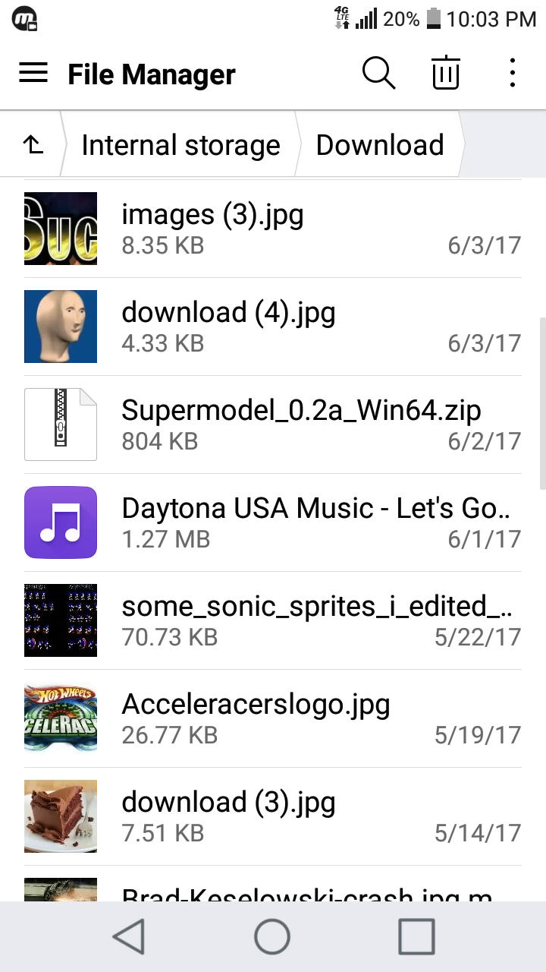
left_click(273, 934)
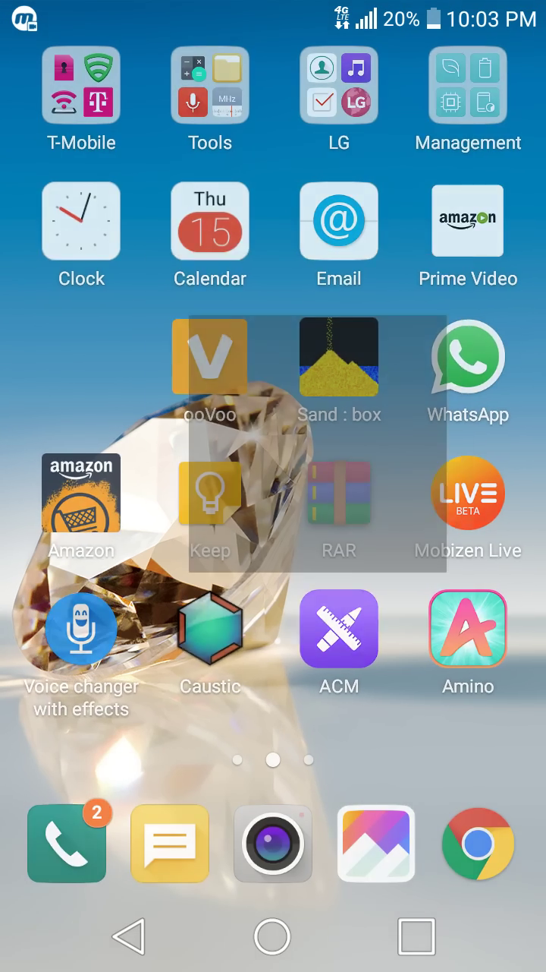
Step: In RAR, open Supermodel_0.2a_Win64.zip from the Download folder
left_click(339, 491)
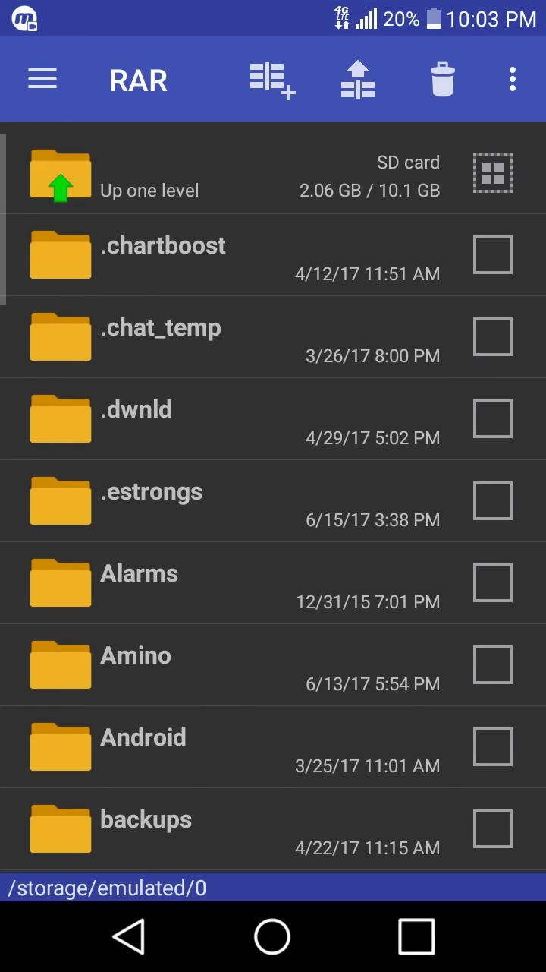
scroll("down", 3)
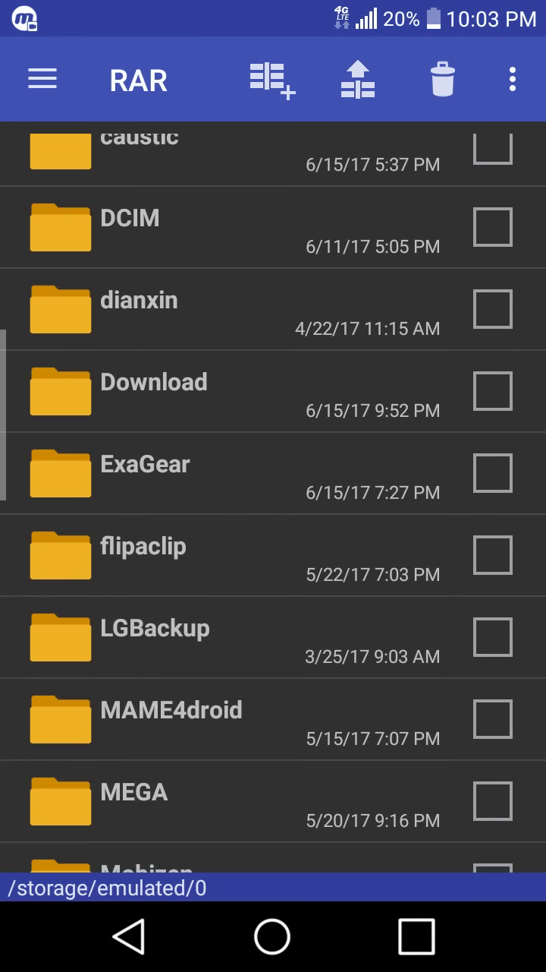
left_click(153, 392)
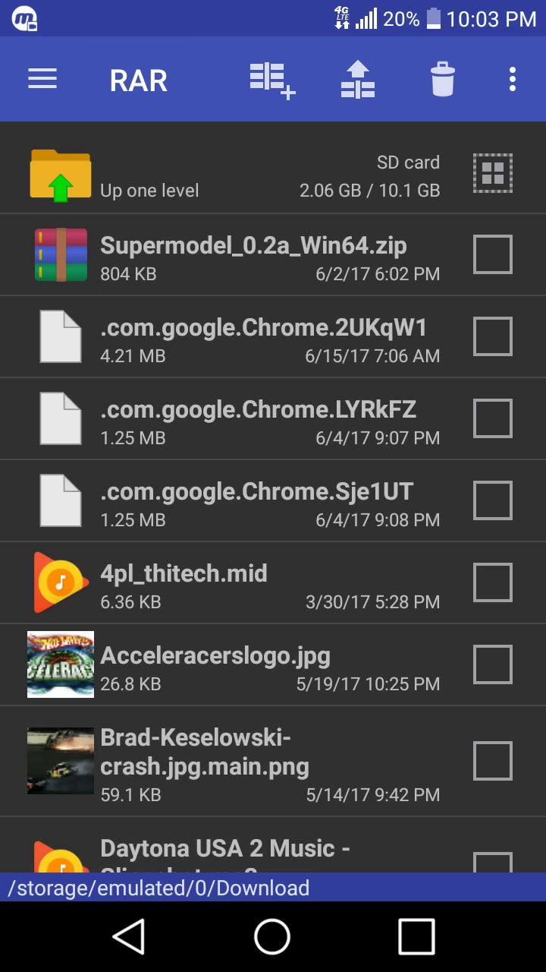
left_click(258, 254)
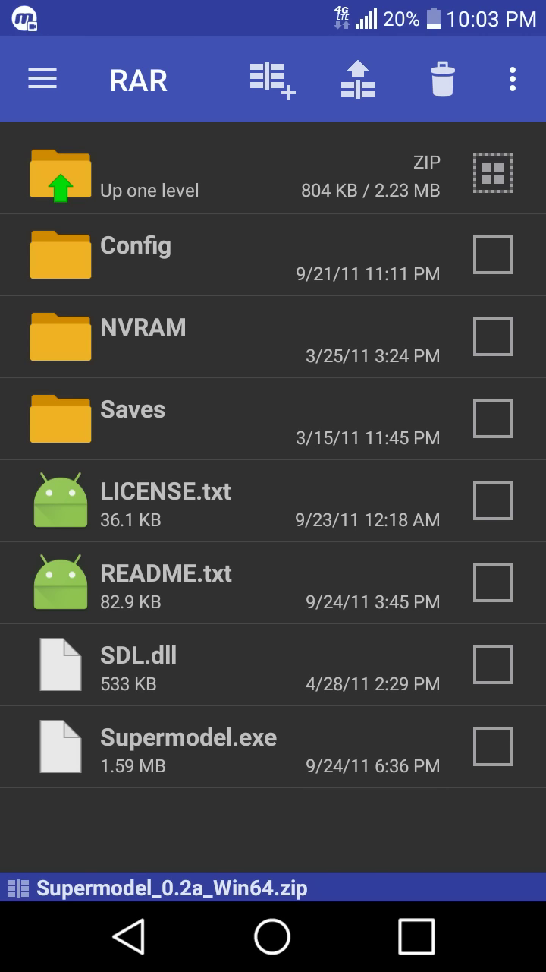
Step: Open the archive's extract options and browse destination folders, then cancel the chooser
left_click(356, 79)
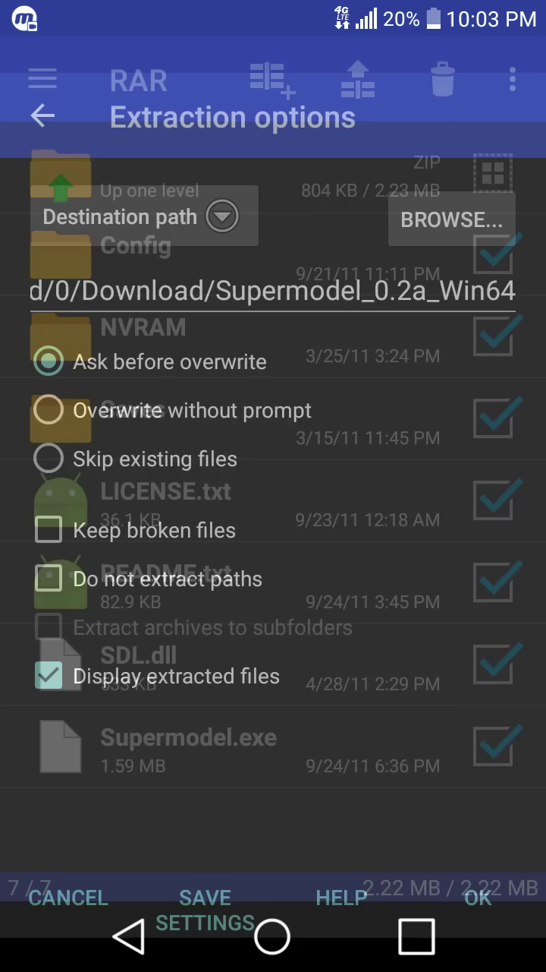
left_click(453, 219)
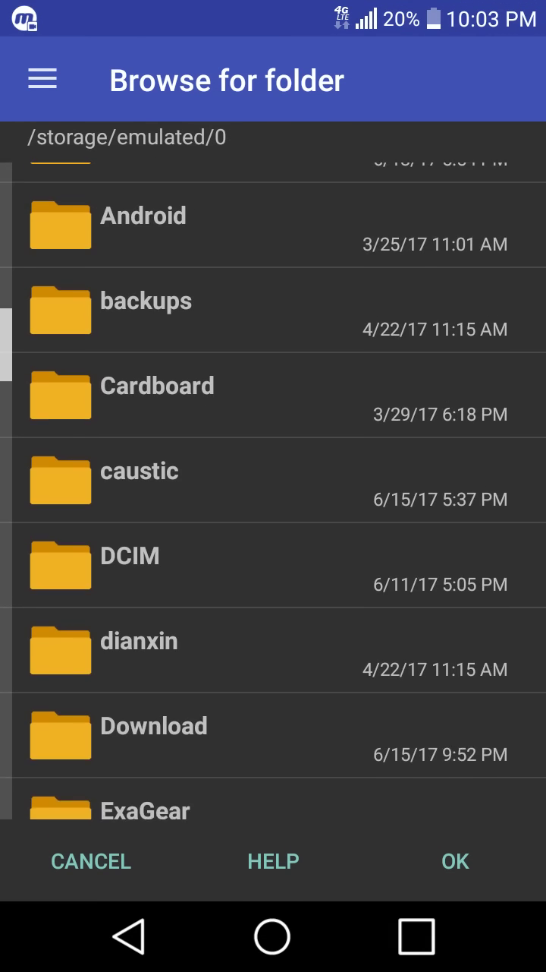
scroll("up", 3)
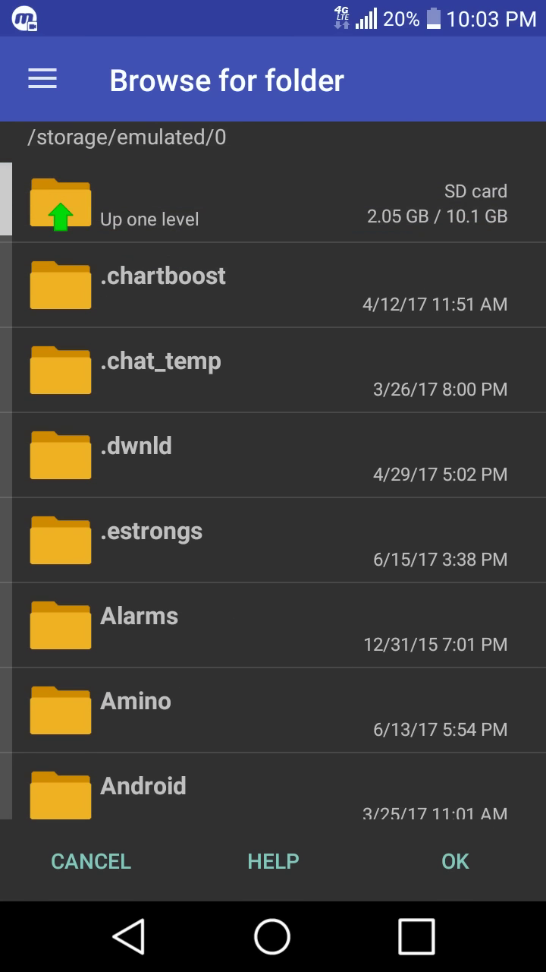
left_click(454, 861)
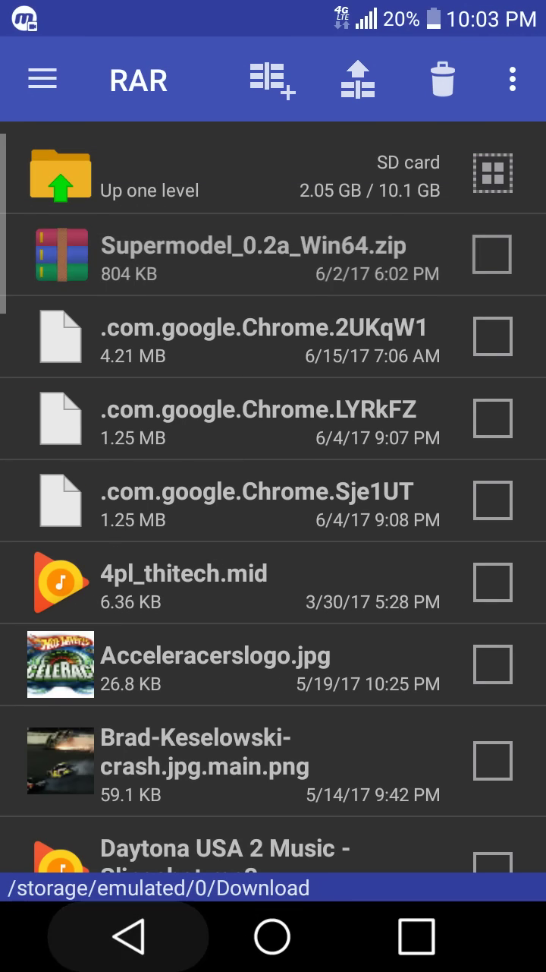
Step: Scroll through the Download folder's file list, then exit to the home screen
scroll("down", 3)
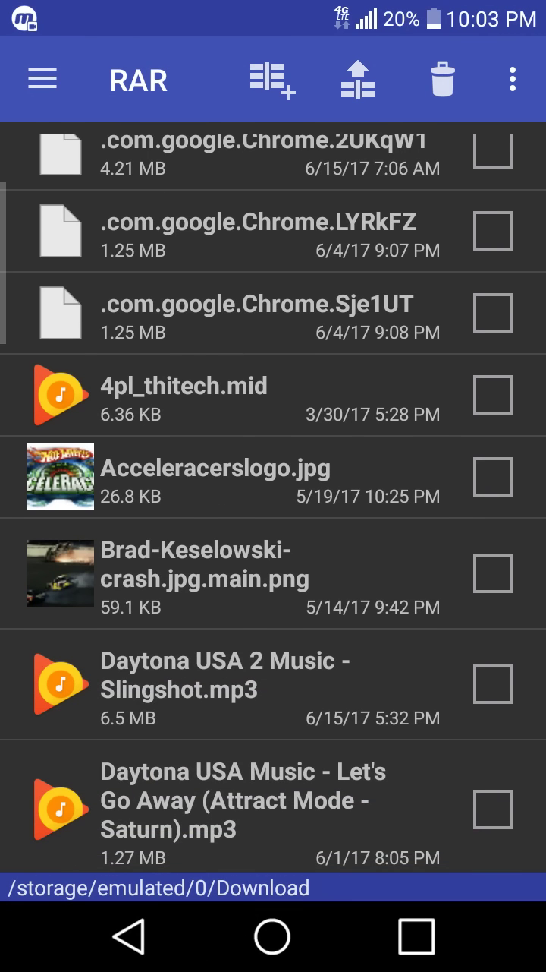
scroll("up", 3)
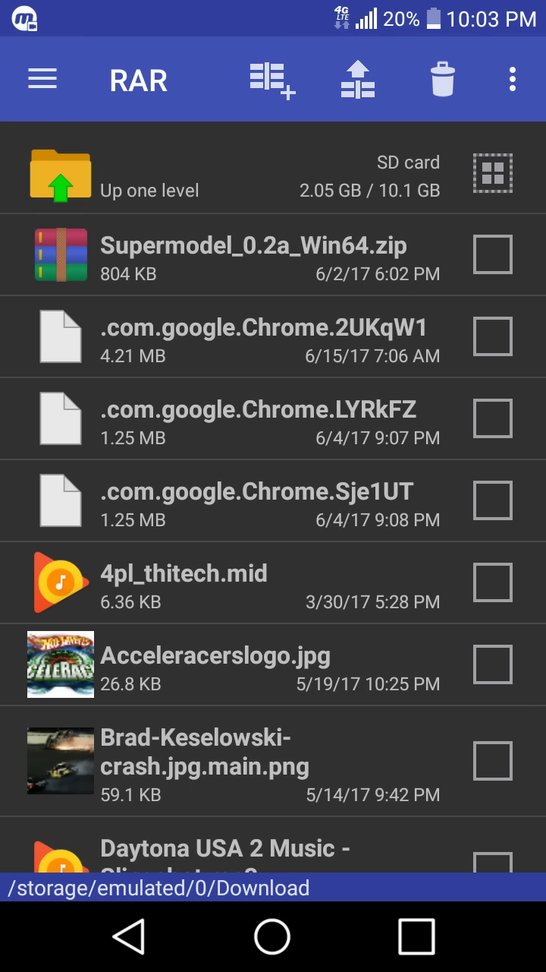
scroll("down", 3)
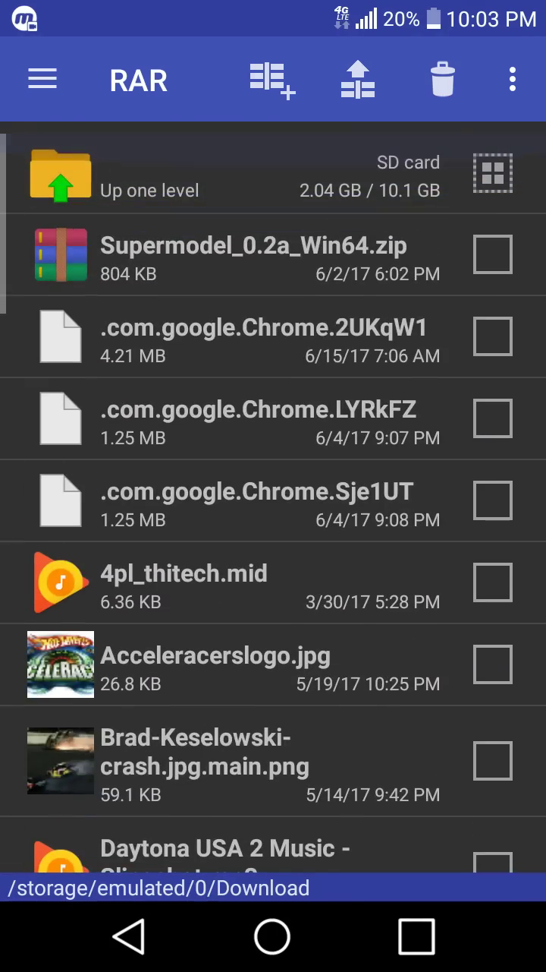
left_click(273, 935)
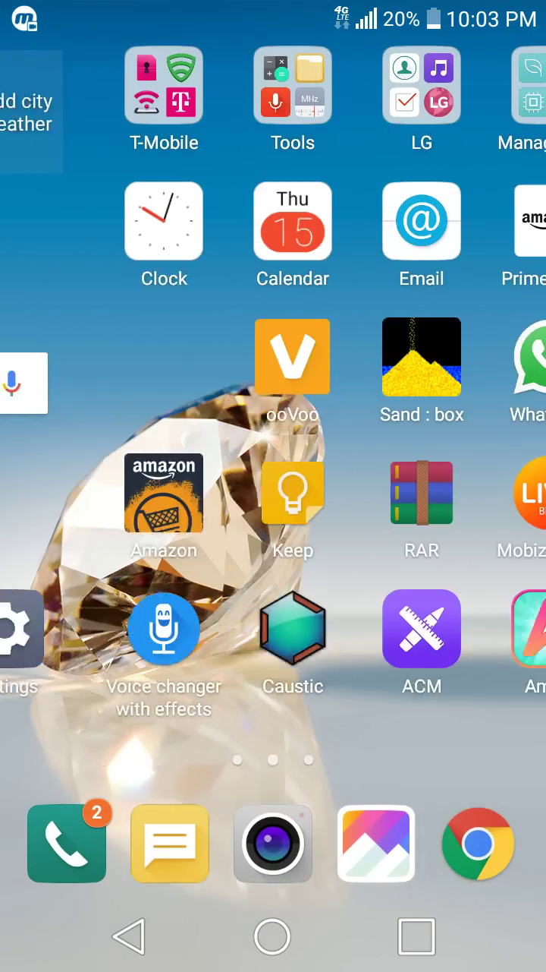
Step: Swipe through home screen pages to reach ExaGear RPG and Game Keyboard
scroll("left", 3)
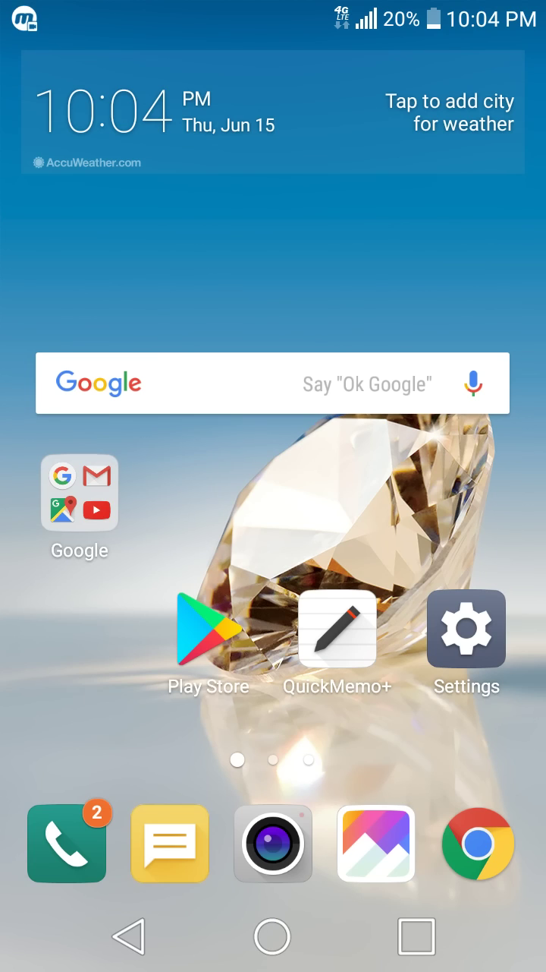
scroll("left", 3)
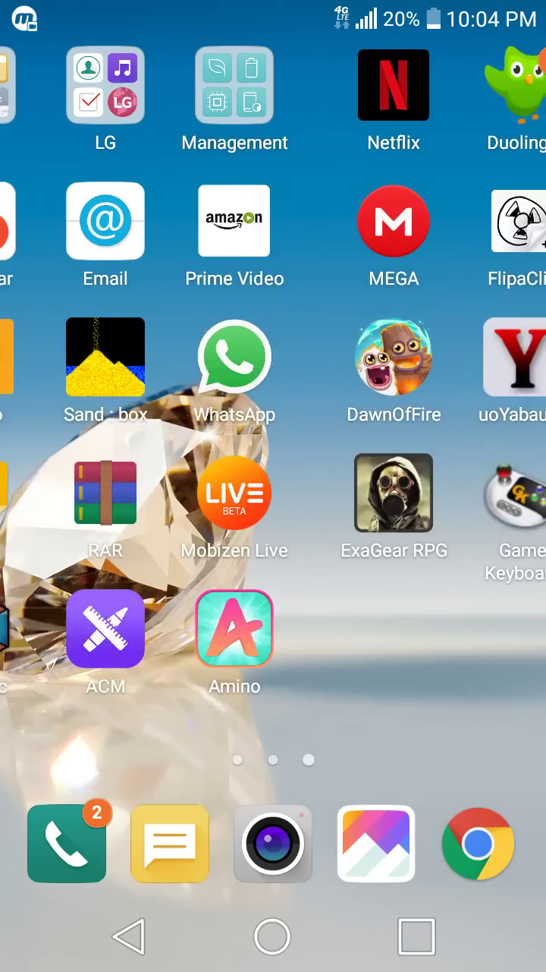
scroll("right", 3)
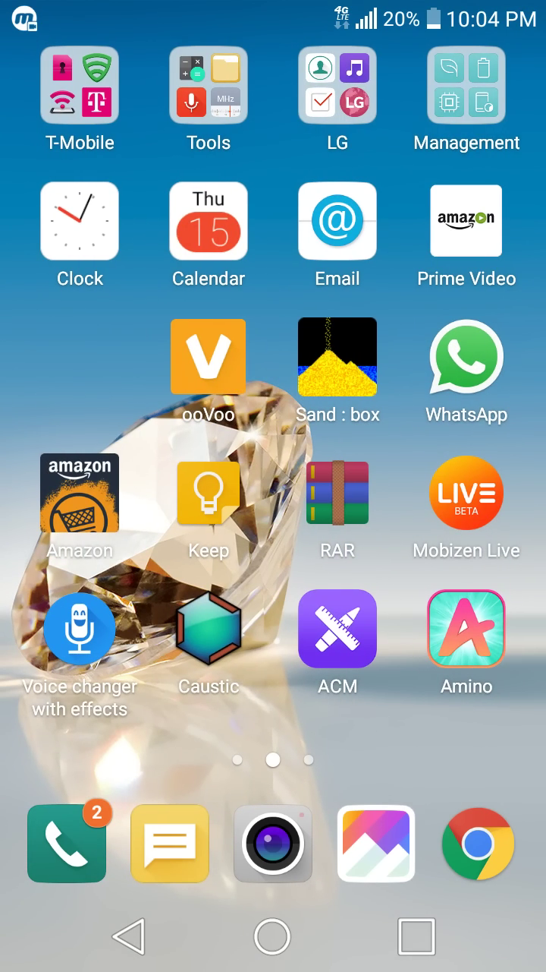
scroll("right", 3)
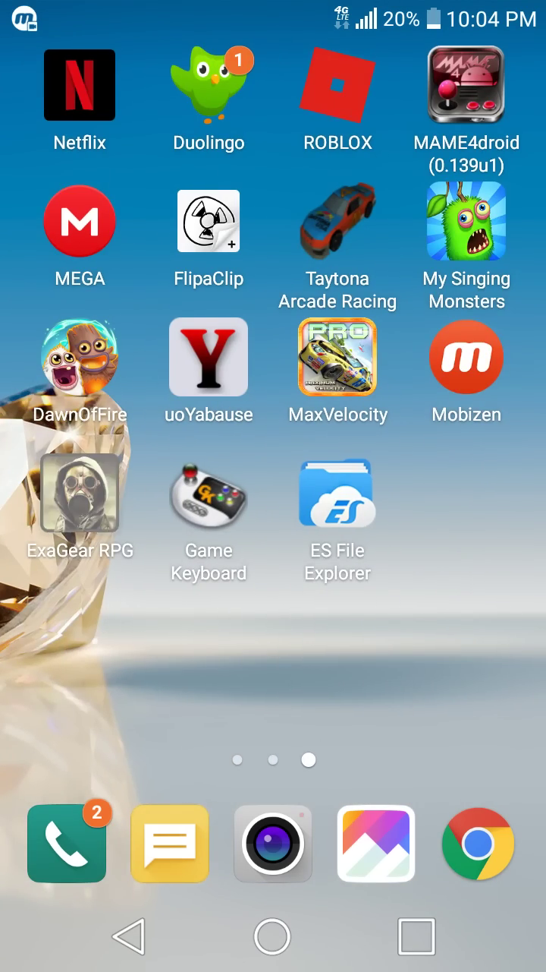
left_click(79, 496)
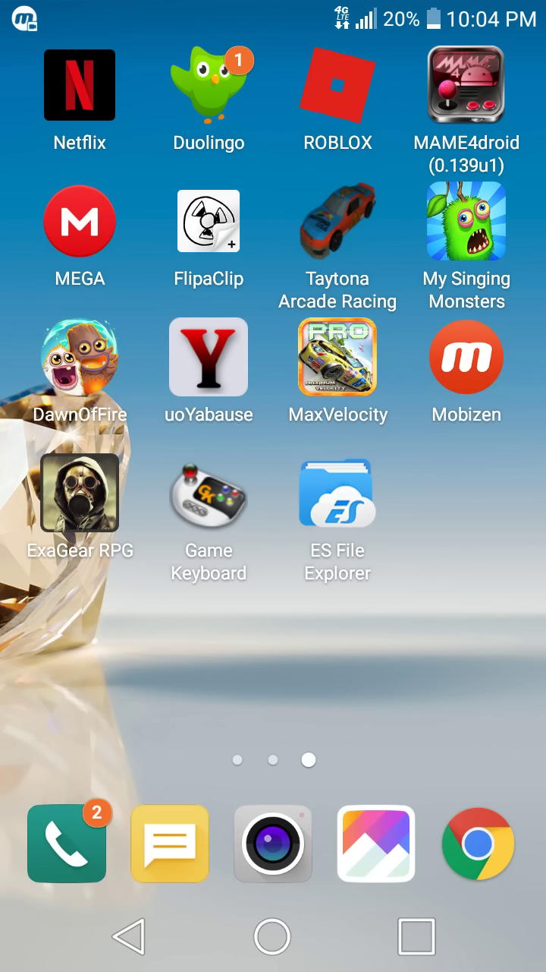
Step: Launch Game Keyboard, tap a setup step, then exit to the first home page
left_click(209, 505)
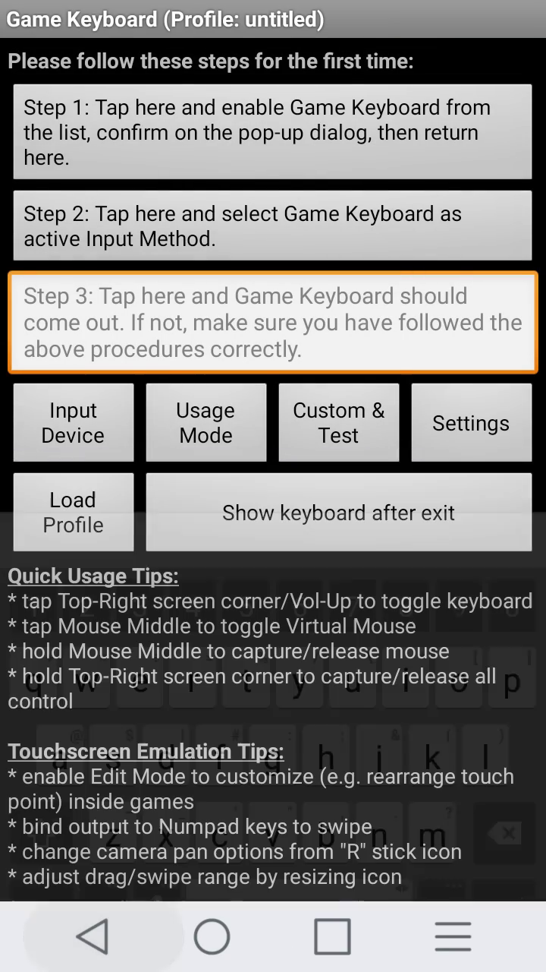
left_click(471, 423)
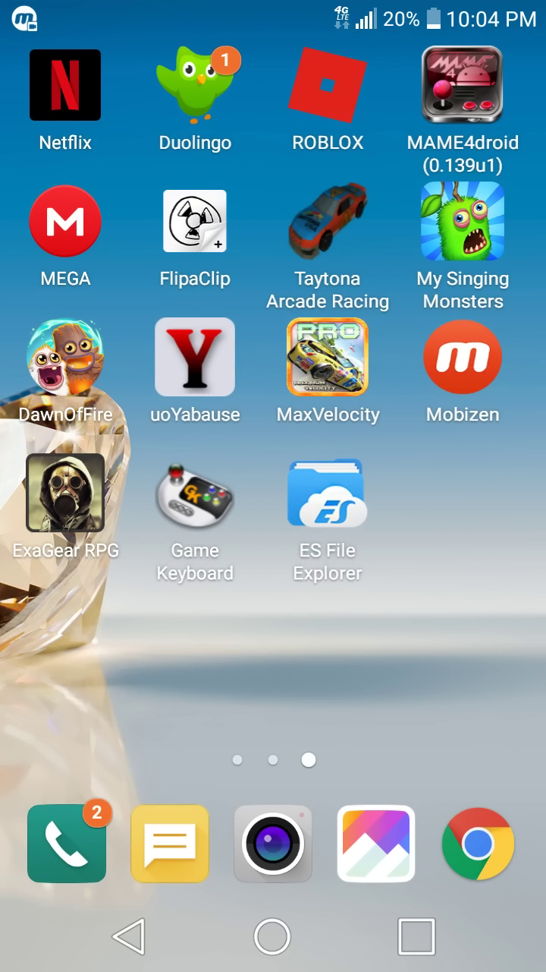
scroll("right", 3)
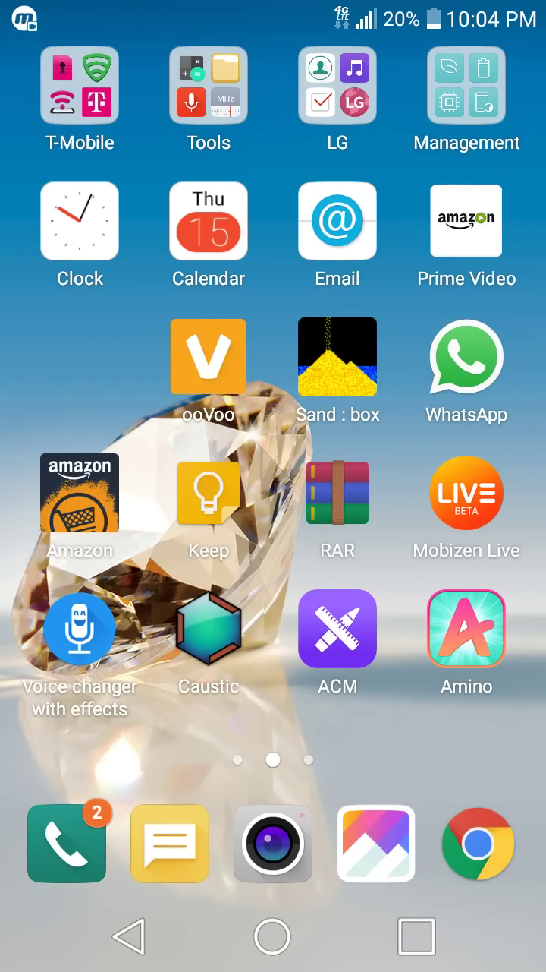
scroll("right", 3)
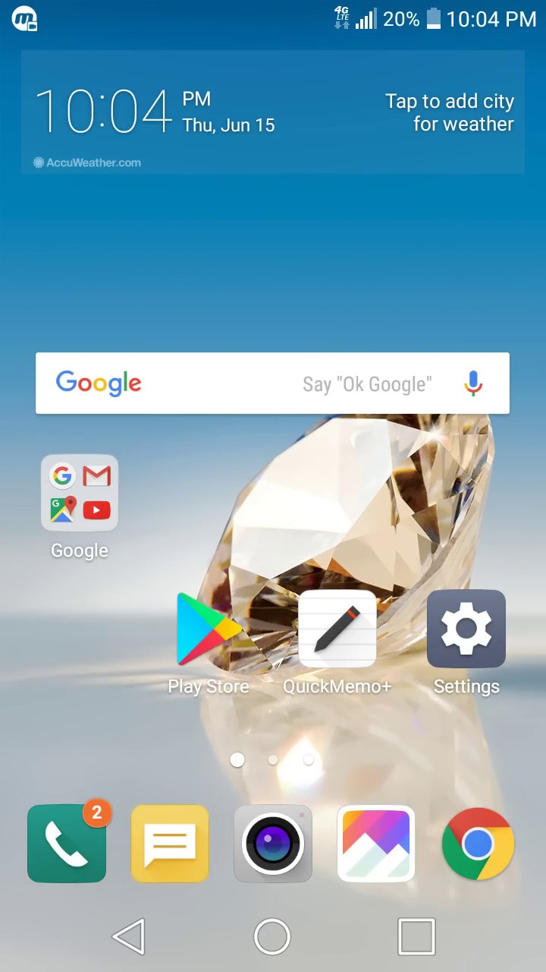
Step: Confirm Language & keyboard settings show Game Keyboard as current keyboard, then exit
left_click(466, 629)
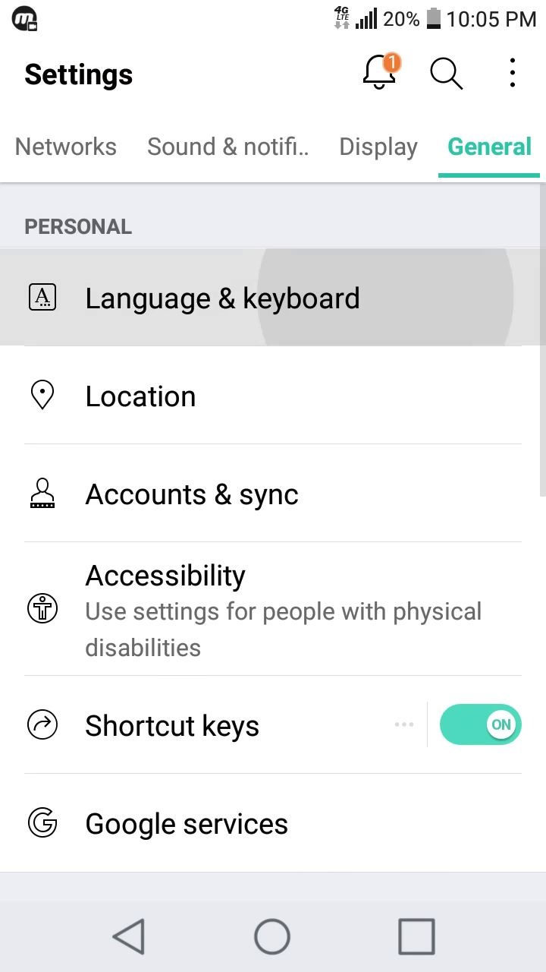
left_click(223, 296)
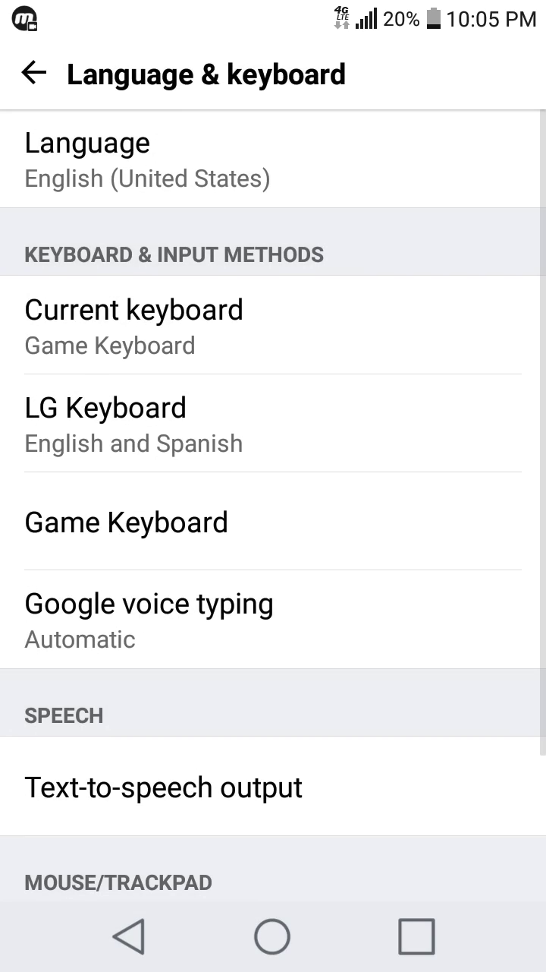
left_click(273, 935)
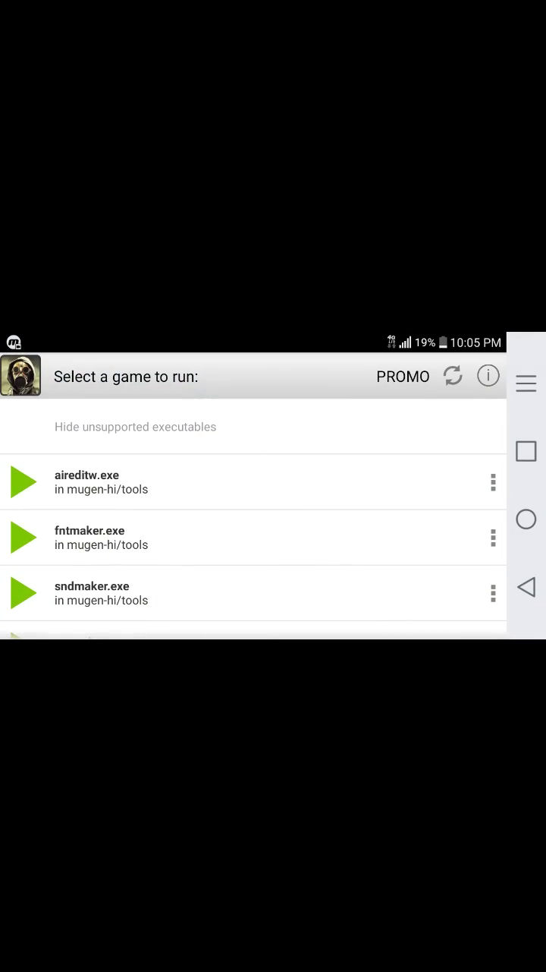
Step: Scroll ExaGear RPG's game list to the MUGEN executable and launch it to its title menu
scroll("down", 3)
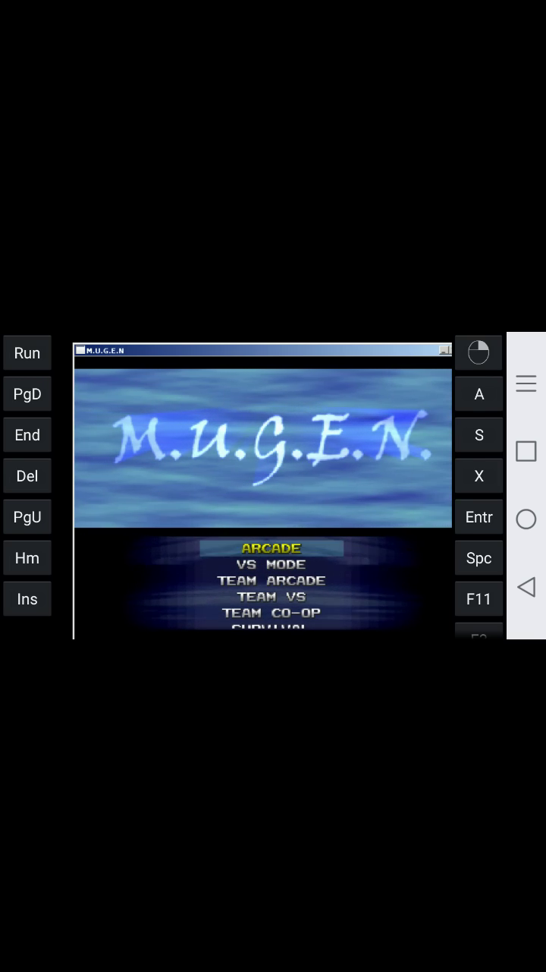
Step: Hide ExaGear's side key panels from the emulator menu, leaving only the MUGEN window
left_click(526, 383)
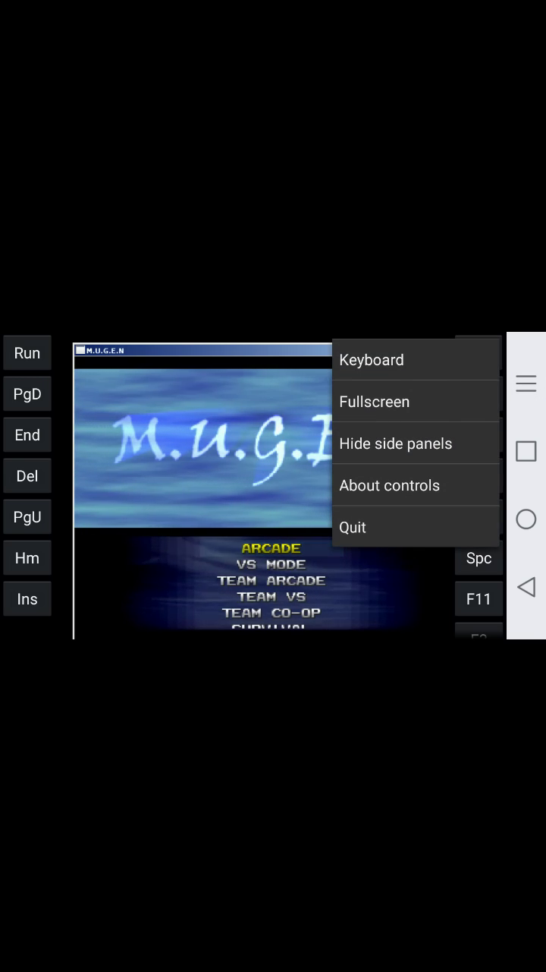
left_click(395, 443)
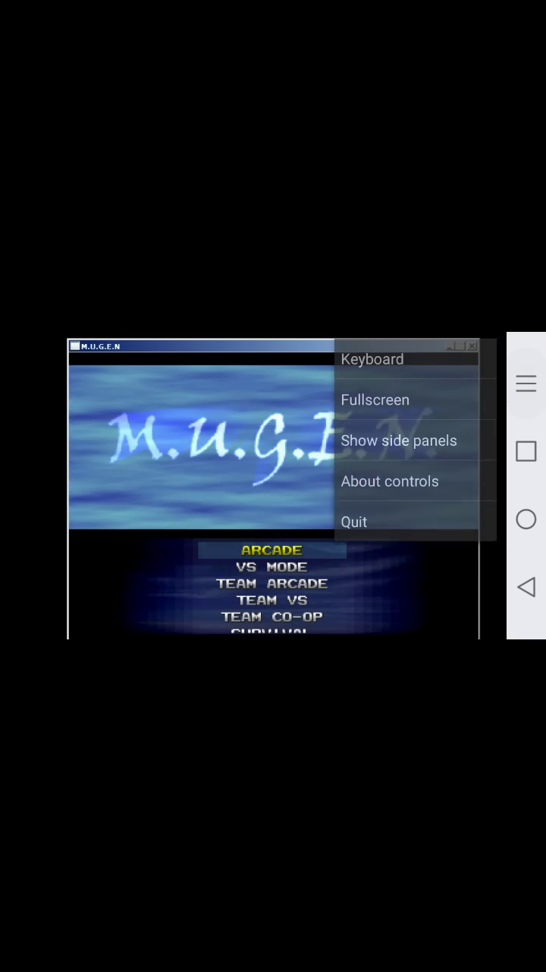